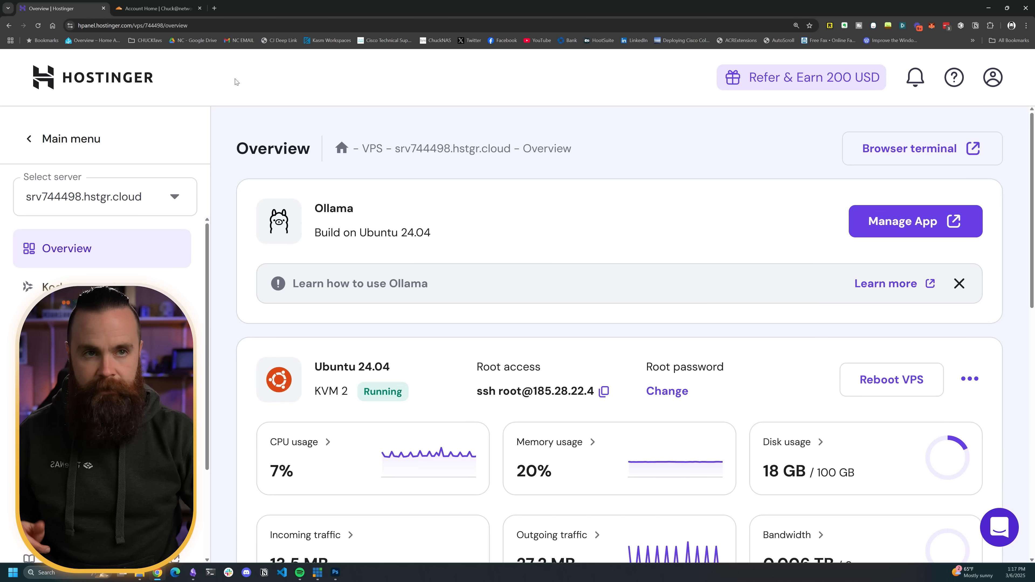
pyautogui.moveTo(286, 109)
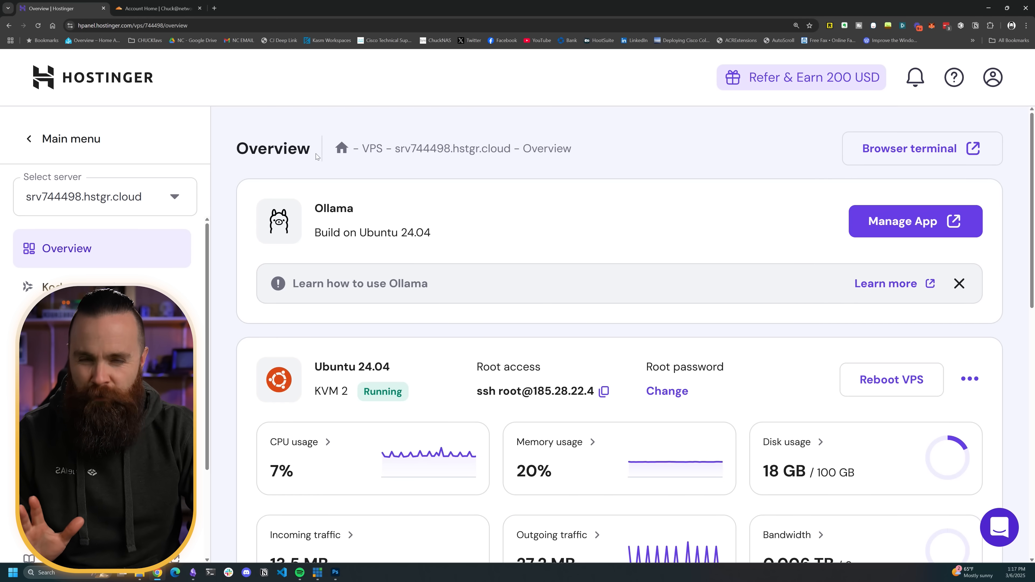
pyautogui.click(157, 8)
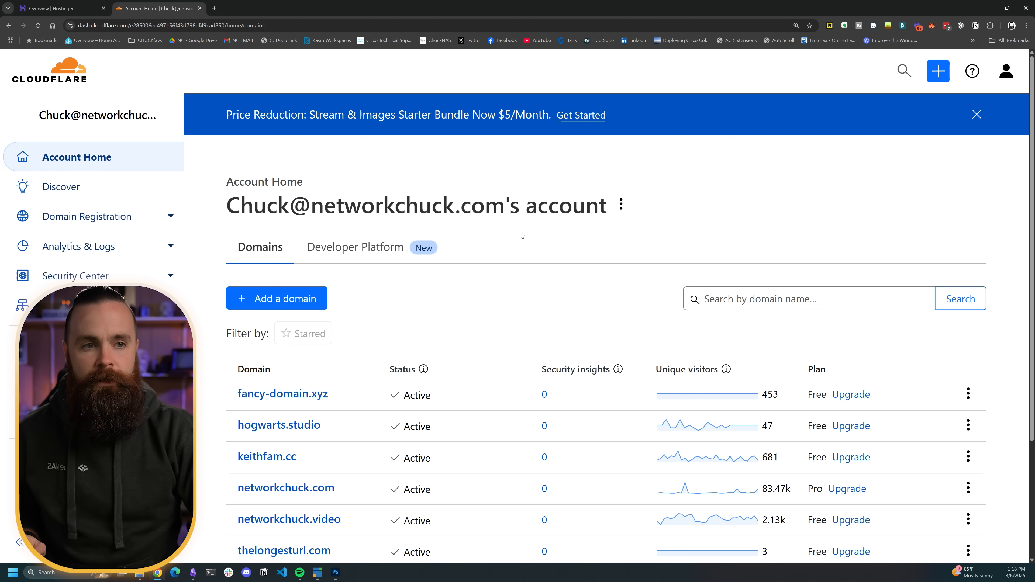
pyautogui.moveTo(489, 249)
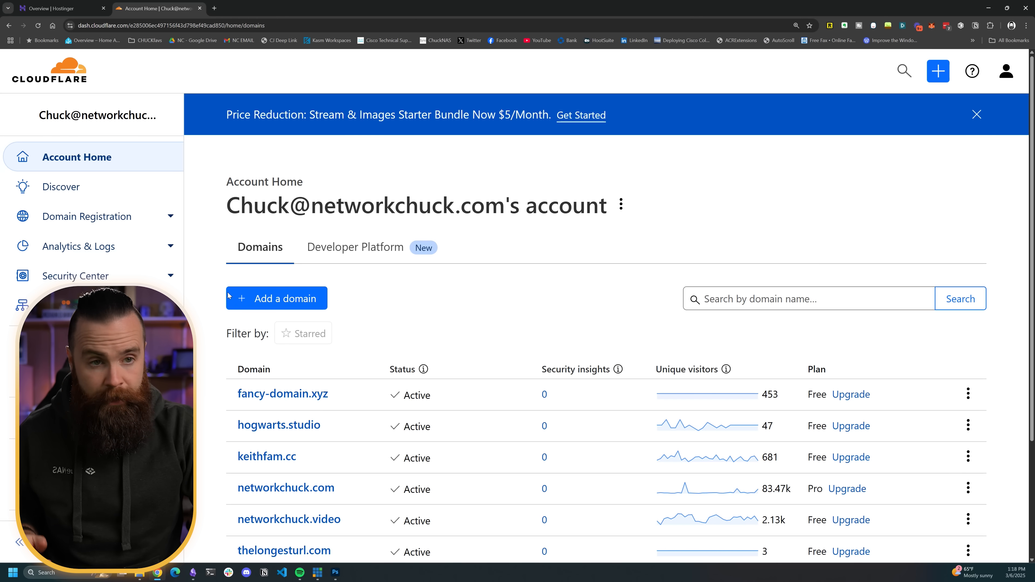
pyautogui.click(276, 298)
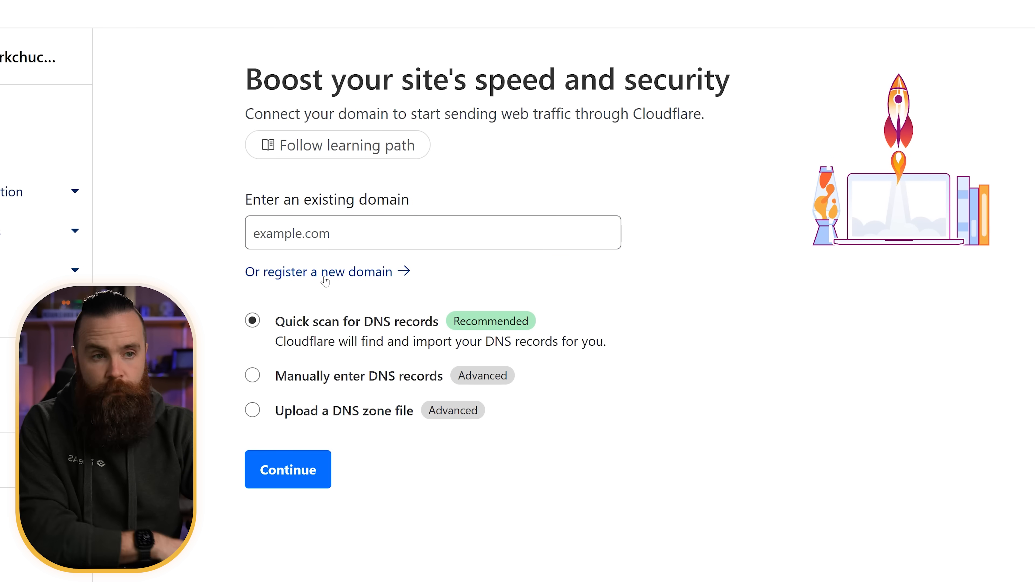
pyautogui.click(318, 272)
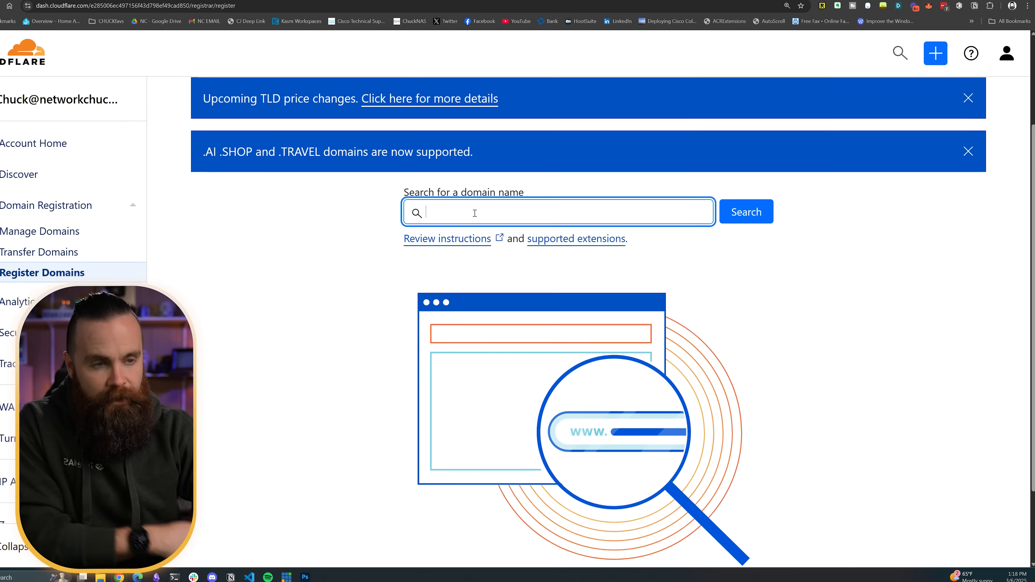
pyautogui.write('ilpo')
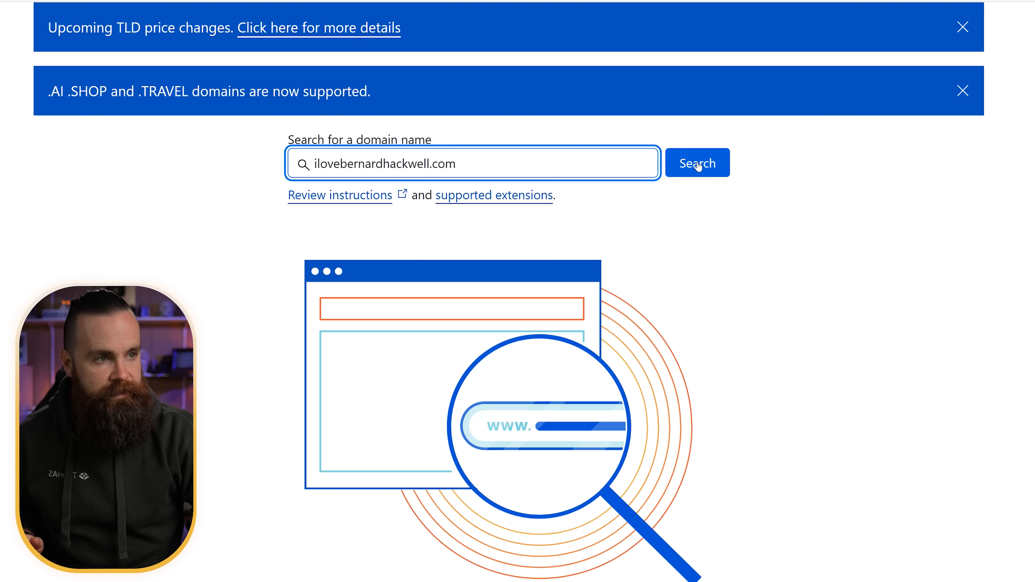
pyautogui.click(698, 163)
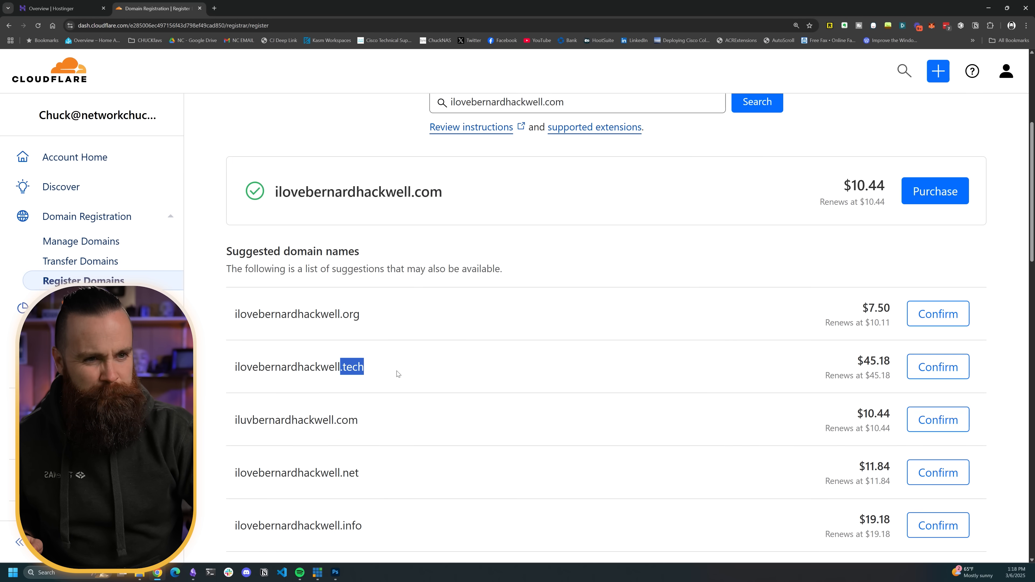
# Step: Purchase ilovebernardhackwell.com and go to its DNS records page
pyautogui.scroll(-3)
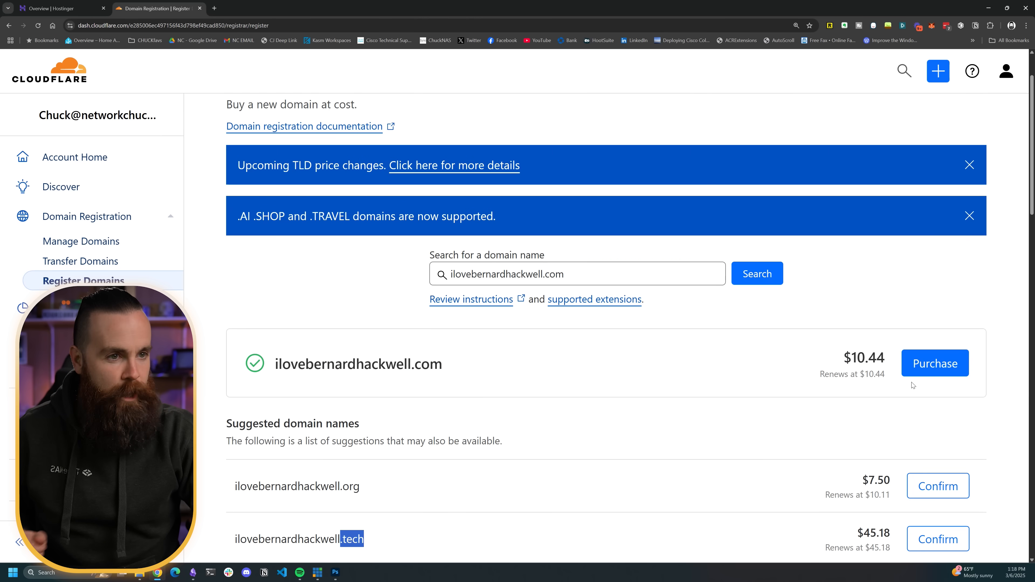
pyautogui.click(934, 363)
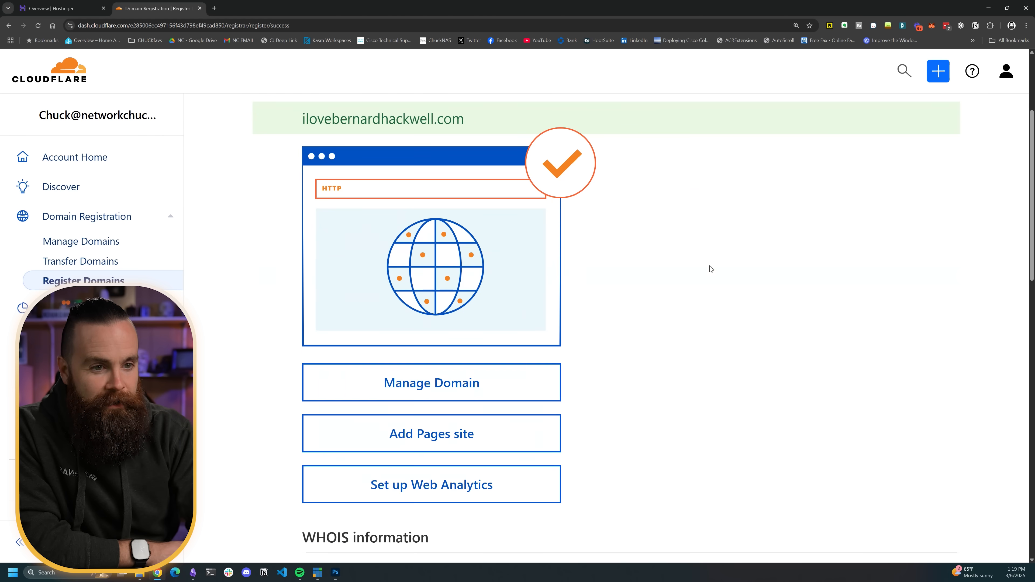
pyautogui.click(431, 383)
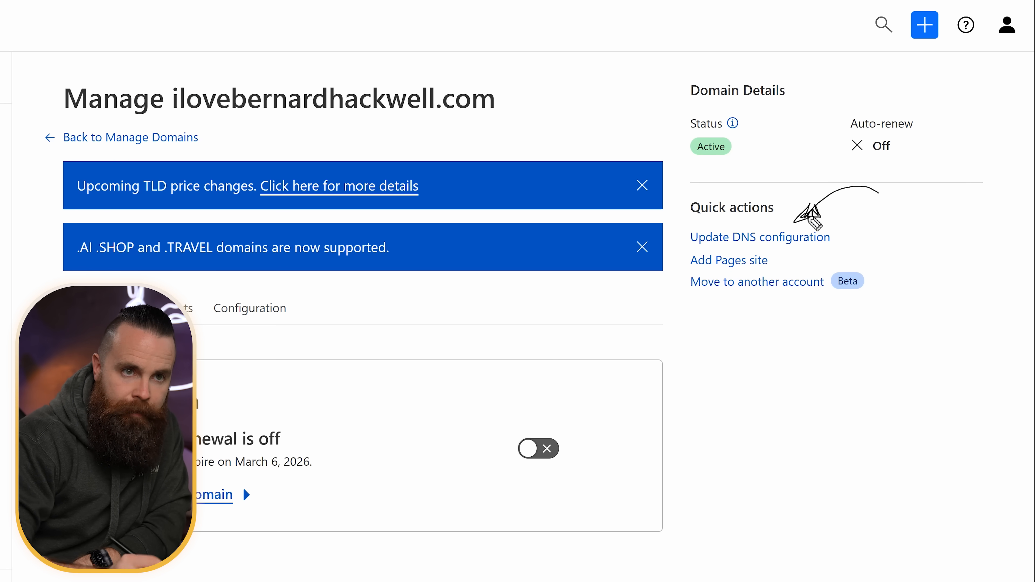
pyautogui.click(760, 237)
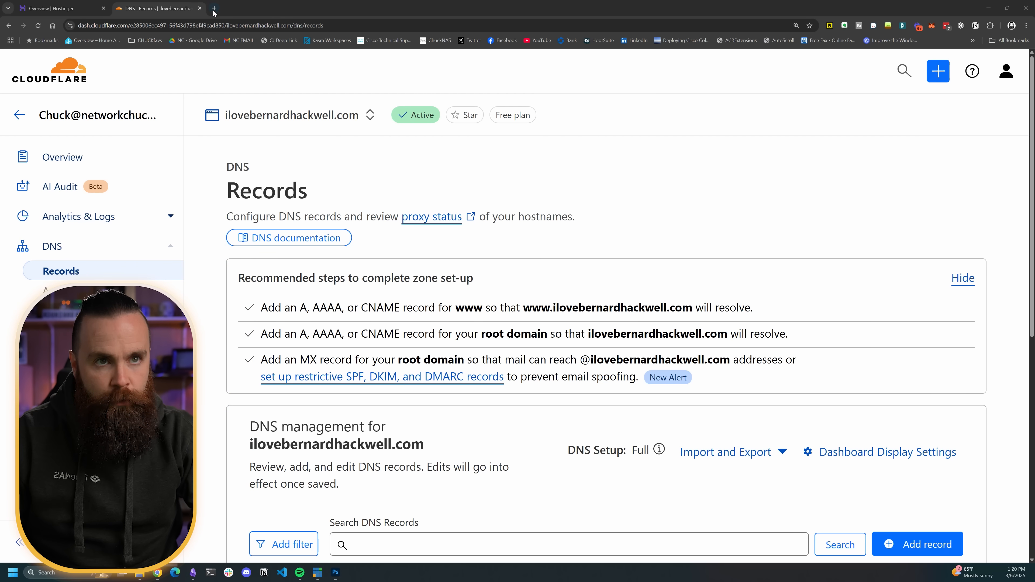
# Step: Add existing domain mycooldomain.com and view its two assigned Cloudflare nameservers
pyautogui.click(213, 8)
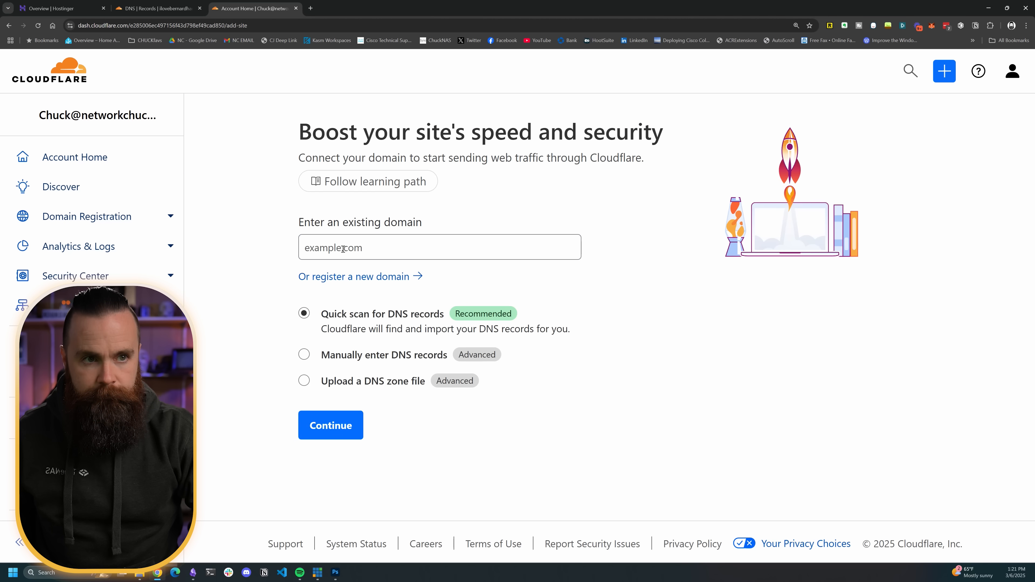
pyautogui.click(439, 247)
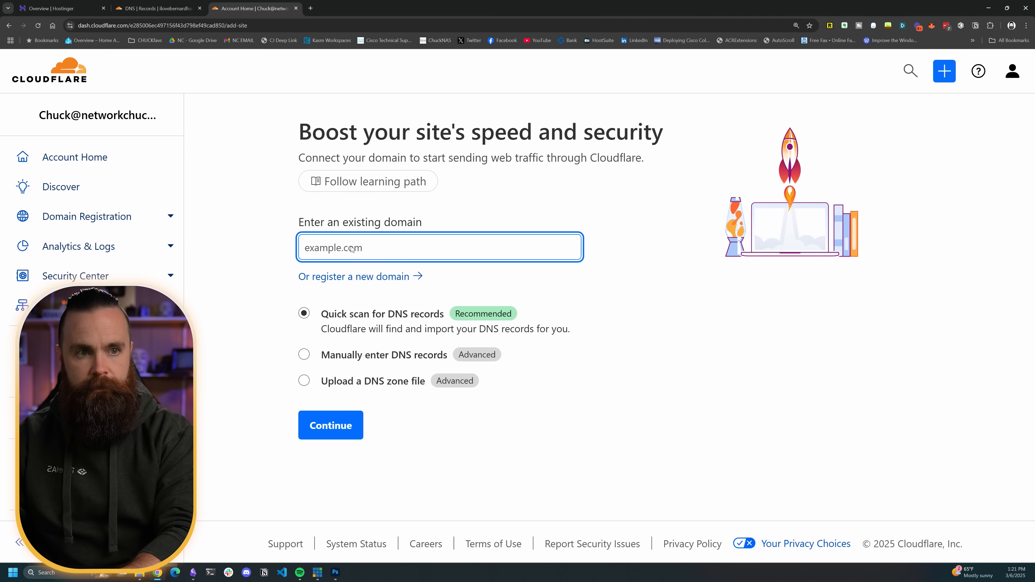
pyautogui.write('mycooldomain.com')
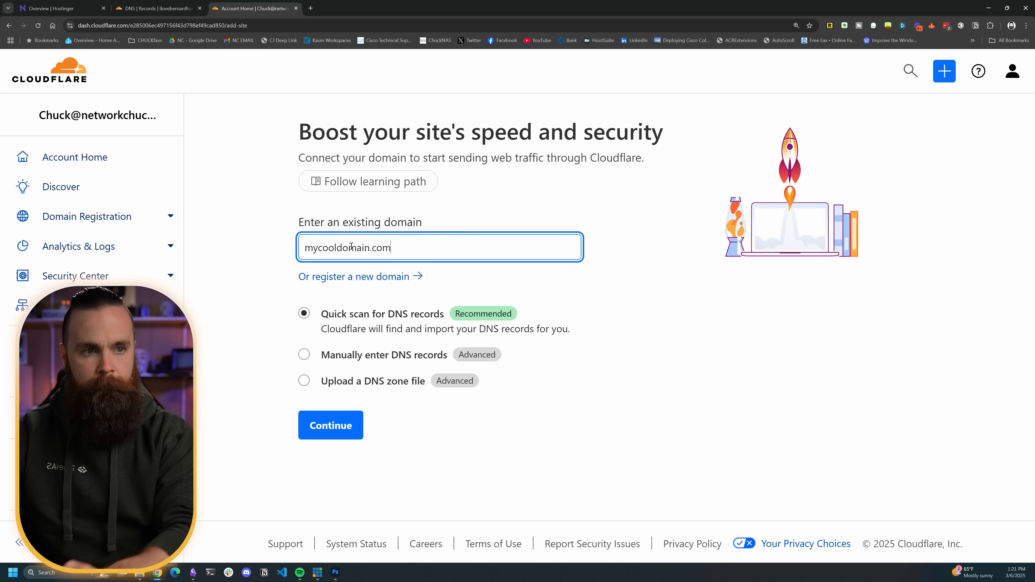
pyautogui.click(330, 425)
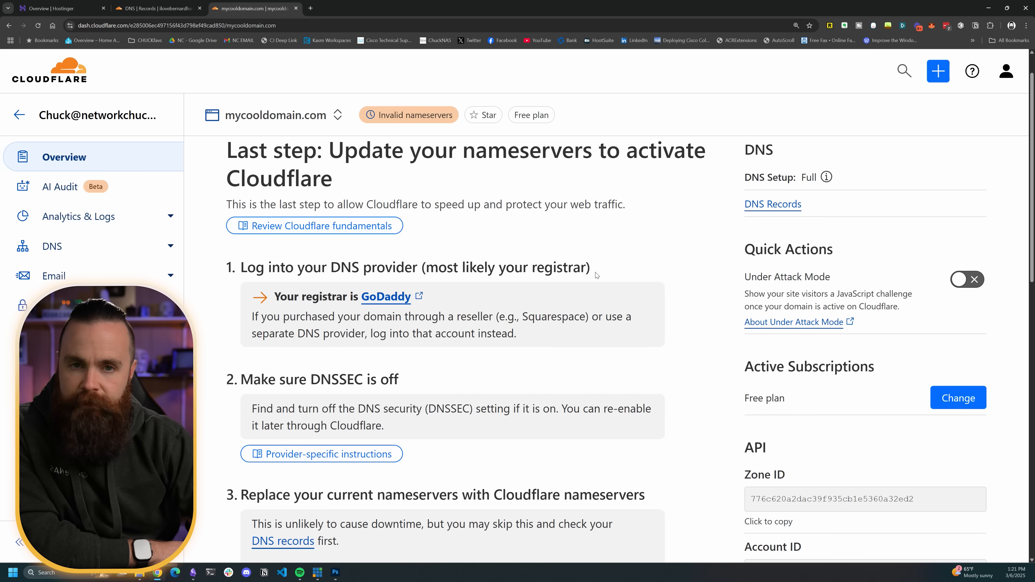
pyautogui.scroll(-3)
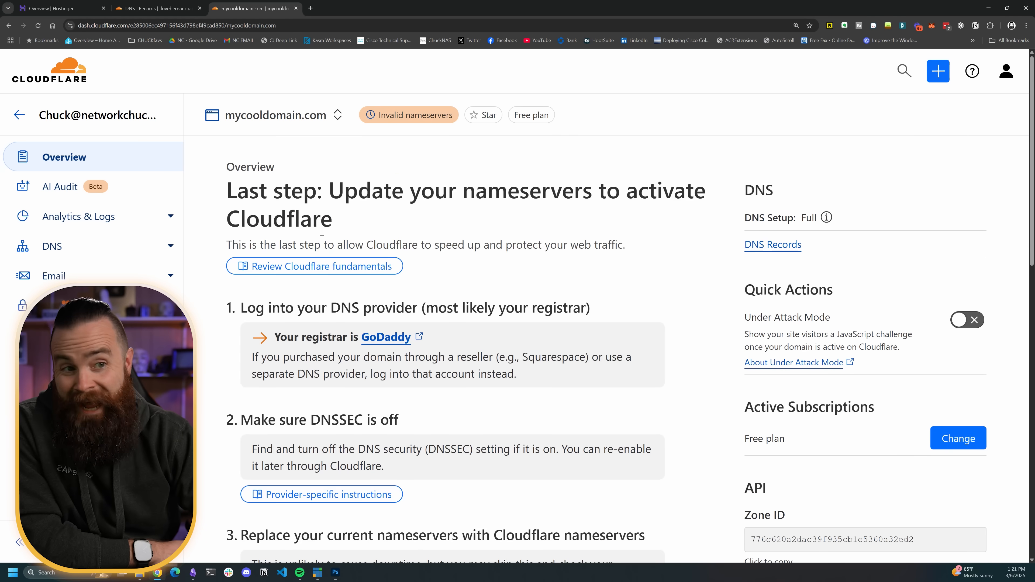
pyautogui.moveTo(307, 329)
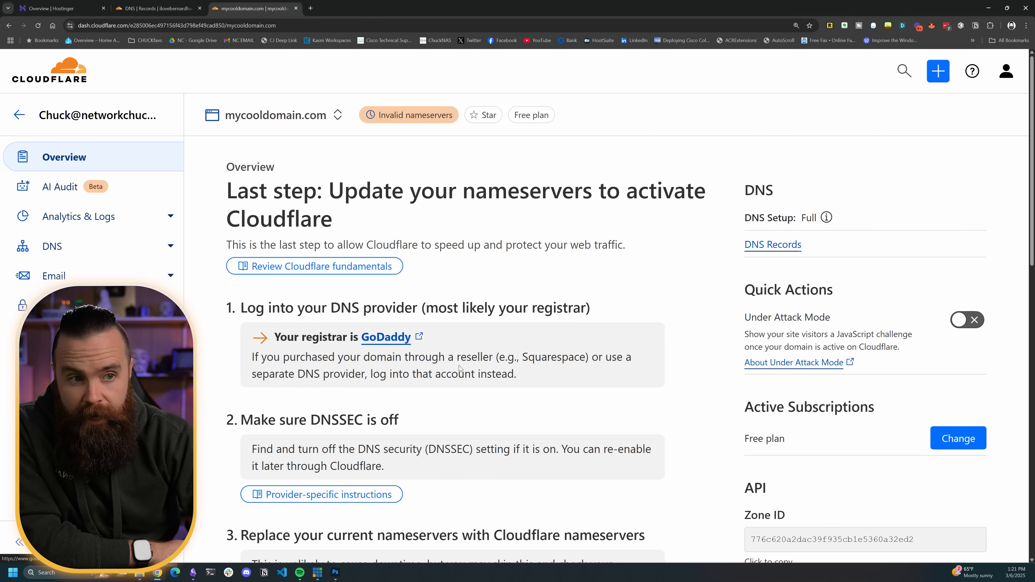
pyautogui.scroll(-3)
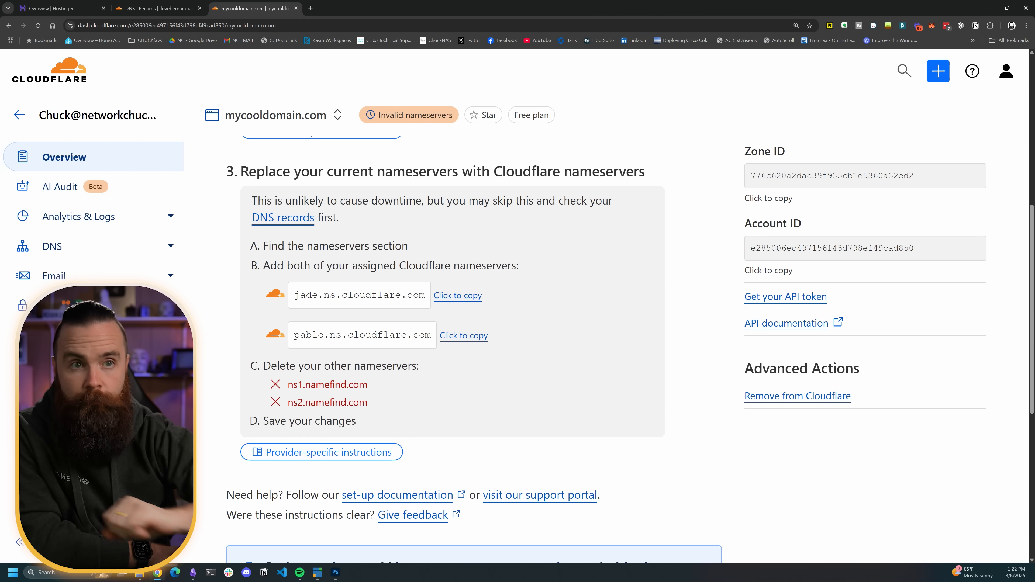
# Step: Review the domain's DNS records and check the VPS overview for its IP address
pyautogui.click(157, 8)
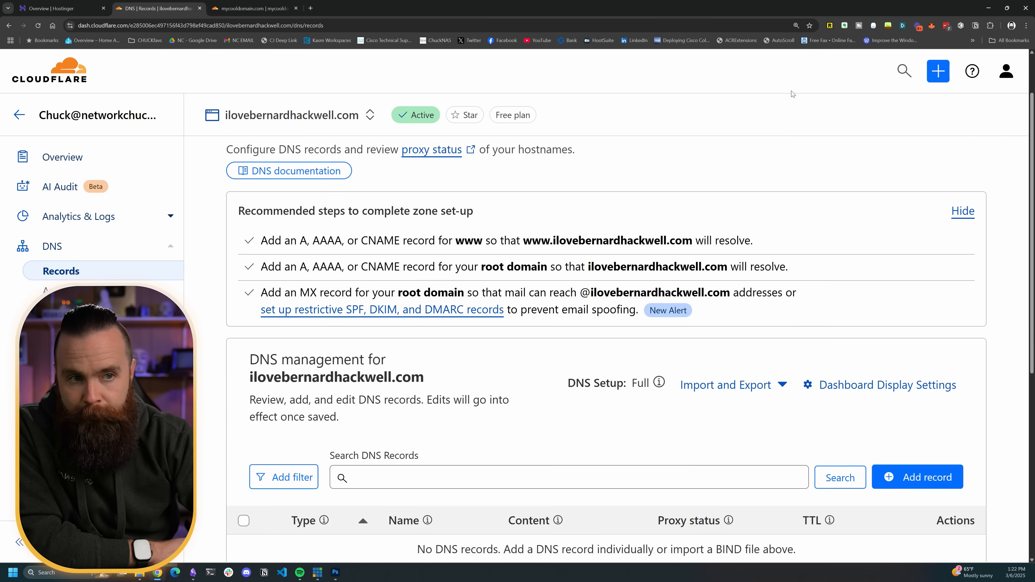
pyautogui.scroll(-3)
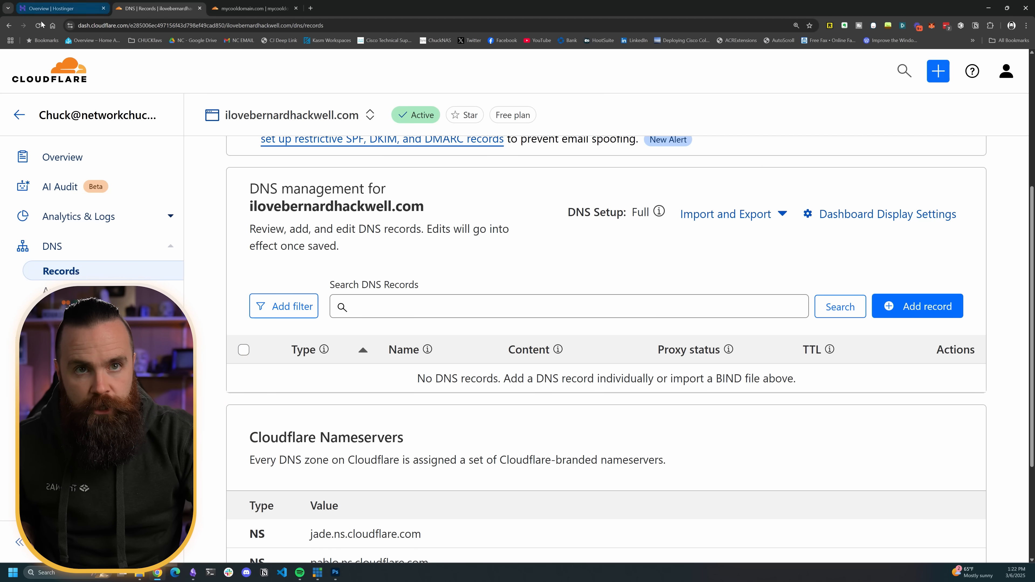
pyautogui.click(59, 8)
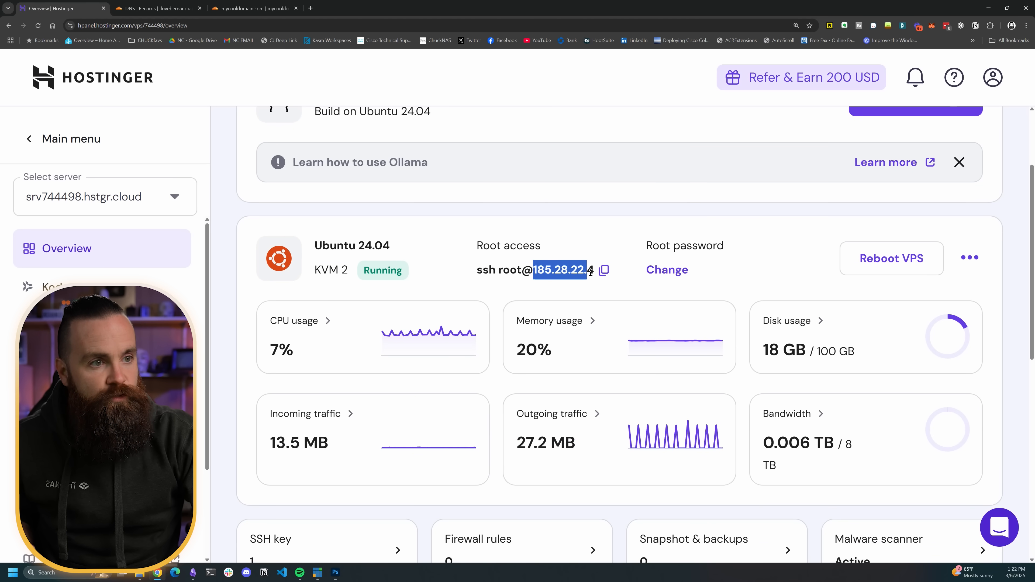
pyautogui.click(157, 8)
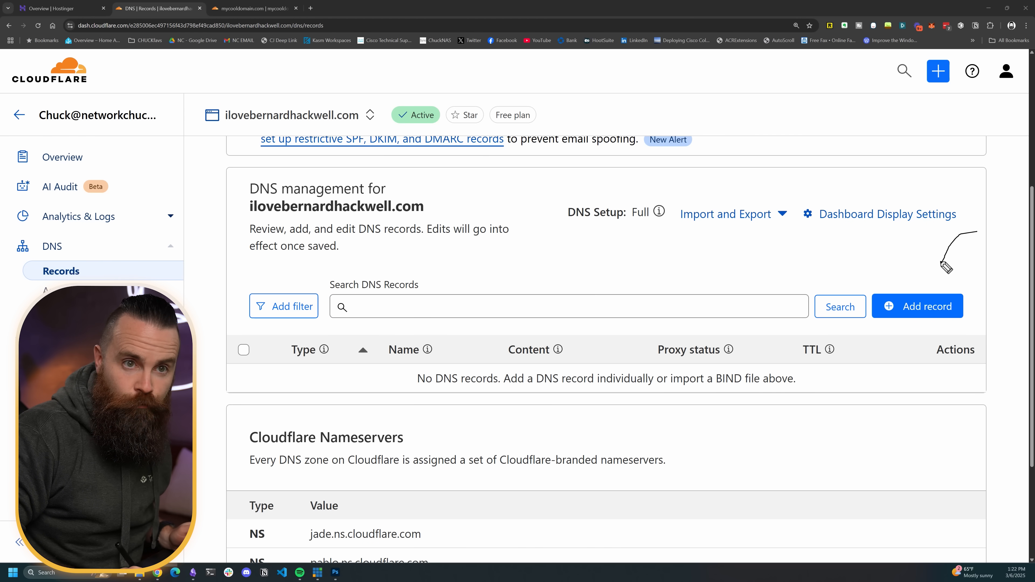
# Step: Save a proxied A record named @ pointing to 185.28.22.4
pyautogui.click(918, 305)
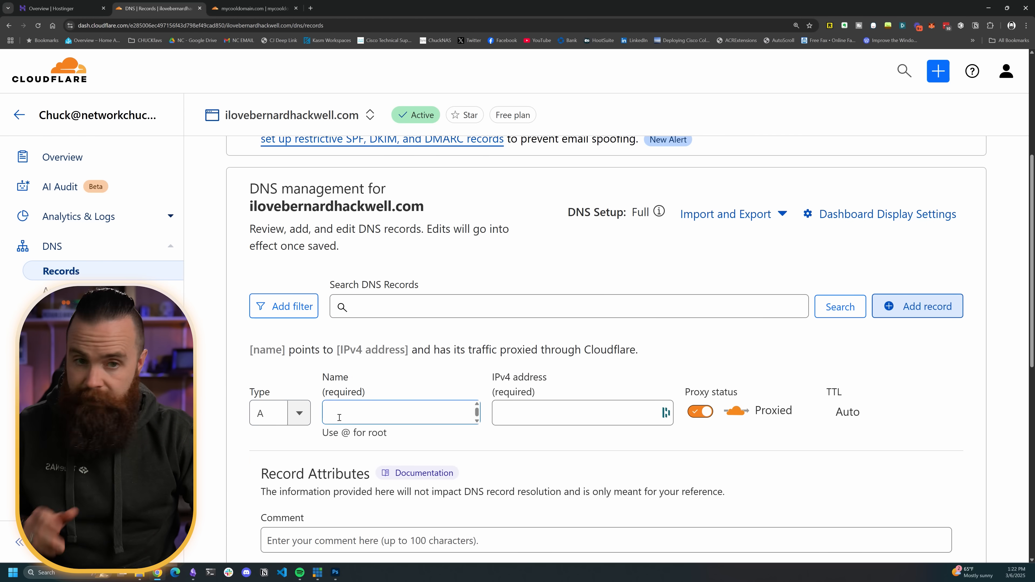
pyautogui.click(401, 412)
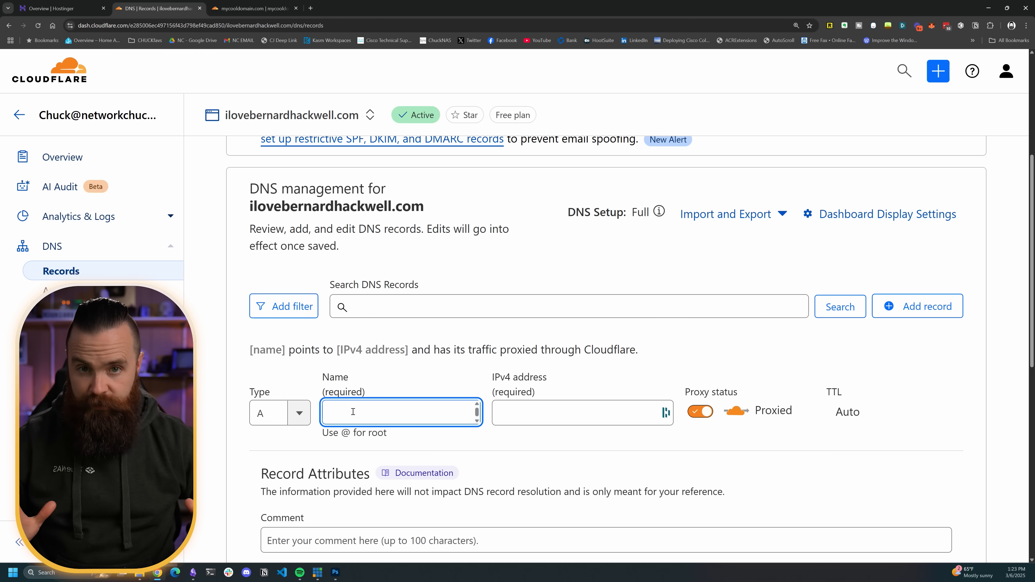
pyautogui.write('@')
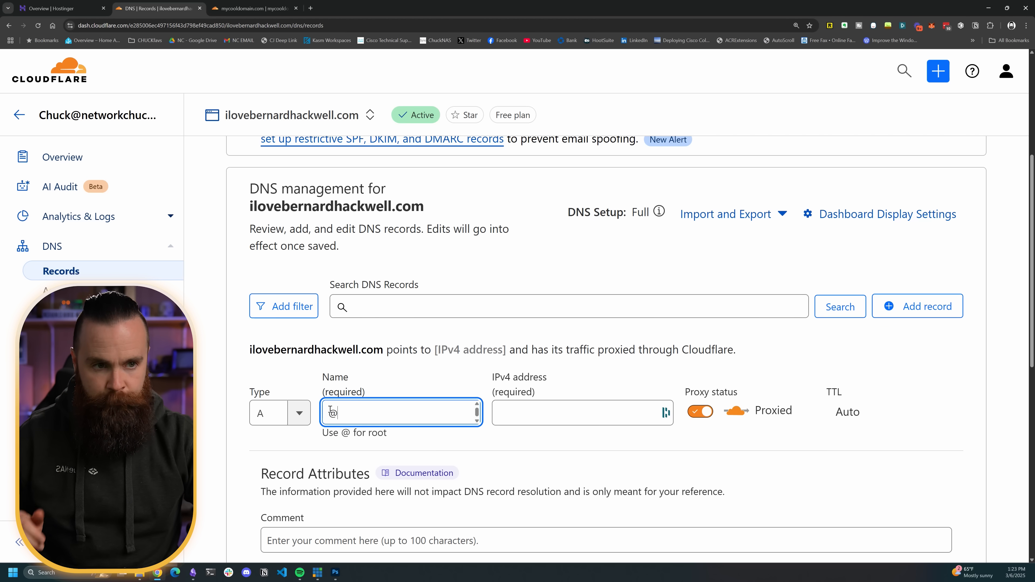
pyautogui.write('@')
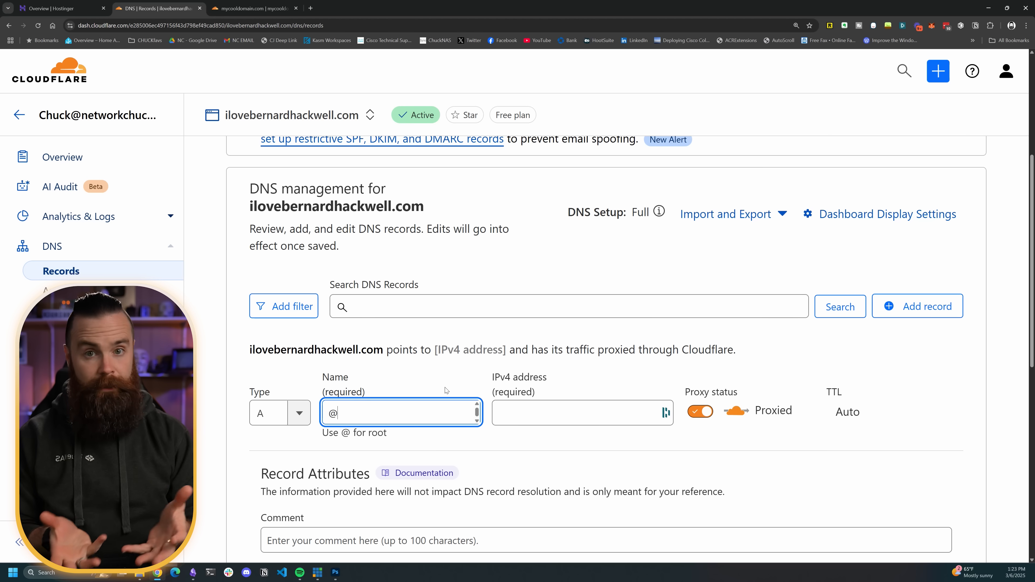
pyautogui.moveTo(847, 345)
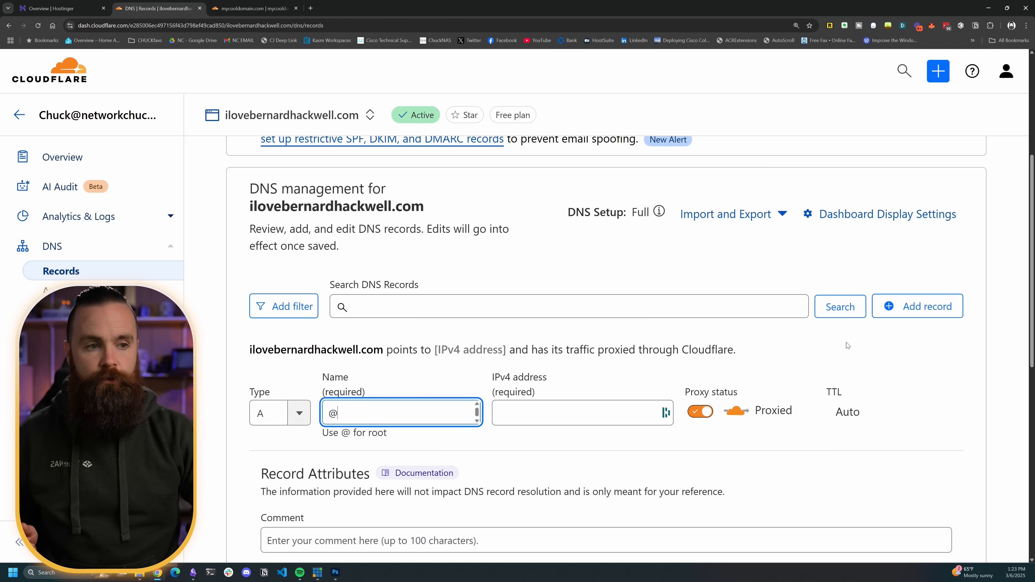
pyautogui.write('185.28.22.4')
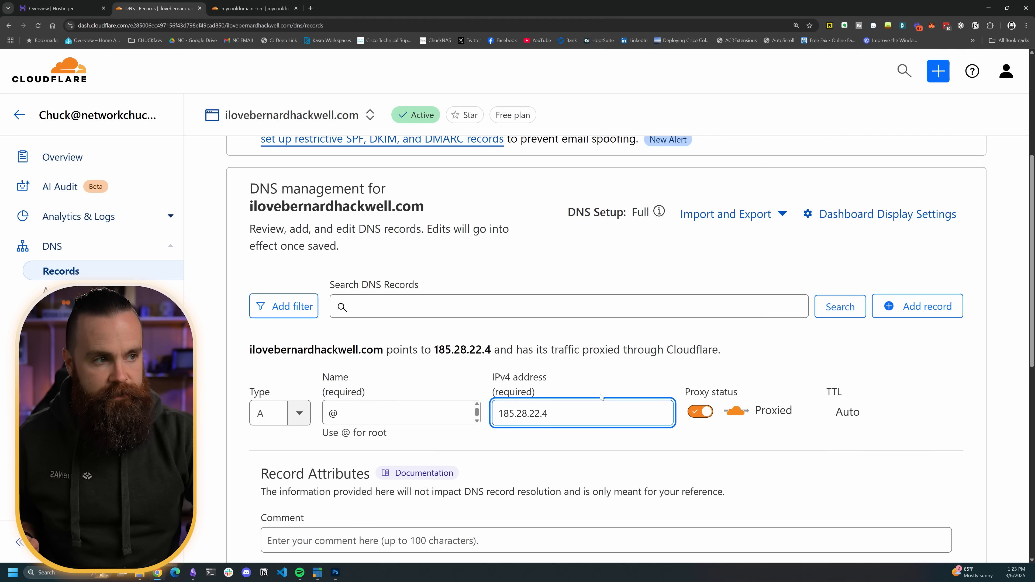
pyautogui.scroll(-3)
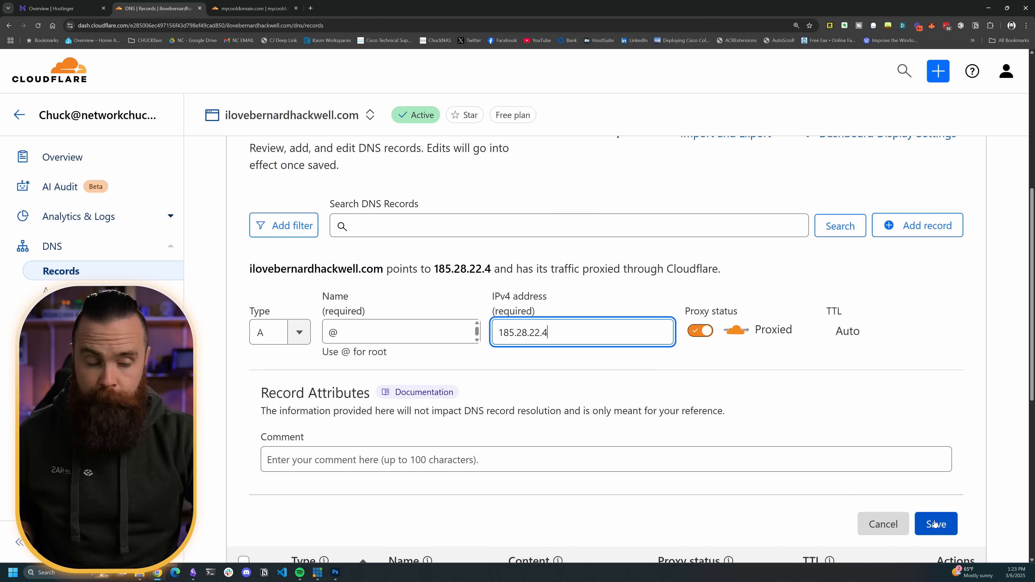
pyautogui.click(935, 524)
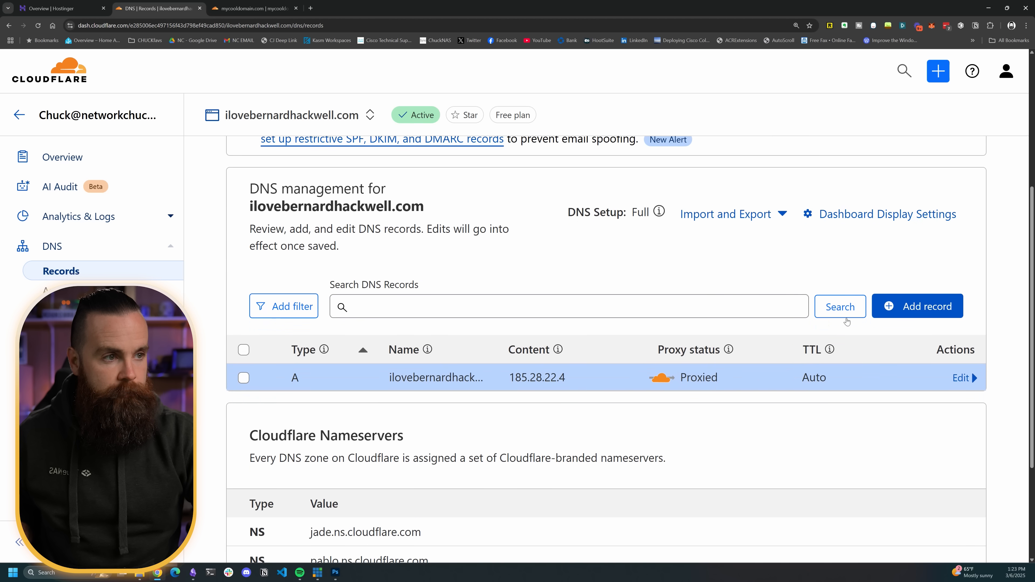
# Step: Save a proxied wildcard A record named * pointing to 185.28.22.4, then return to the VPS overview
pyautogui.click(917, 306)
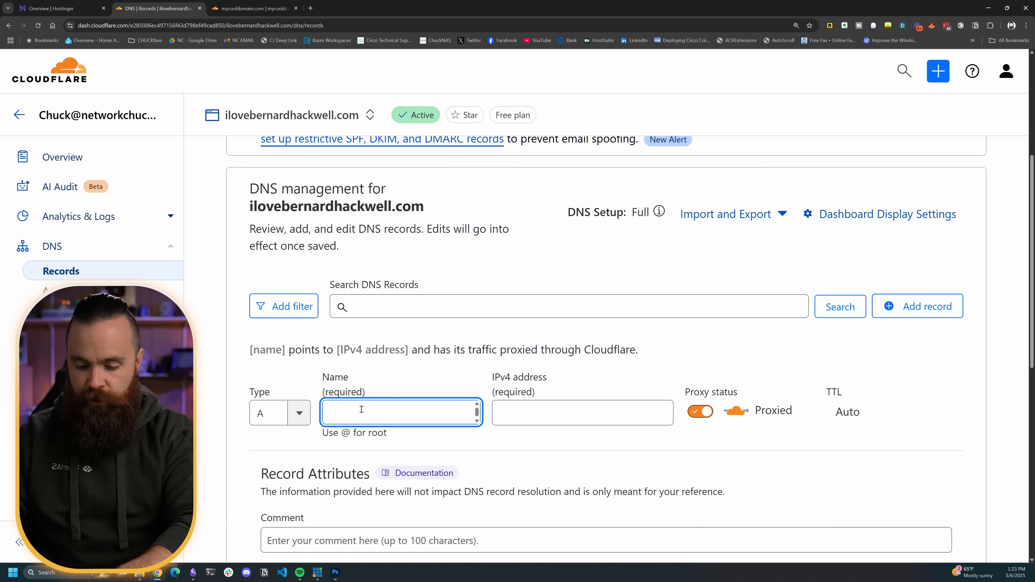
pyautogui.write('*')
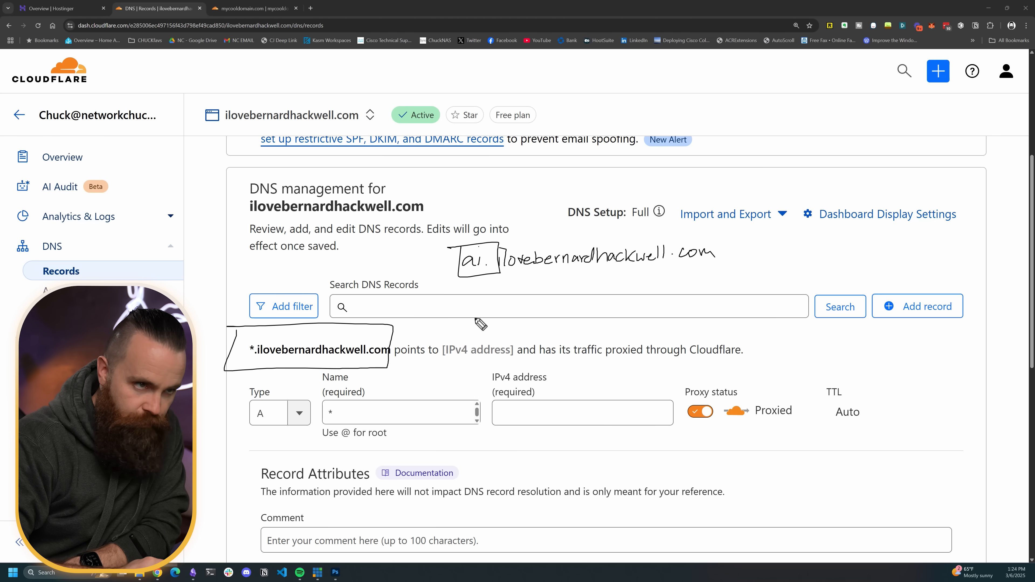
pyautogui.write('terry')
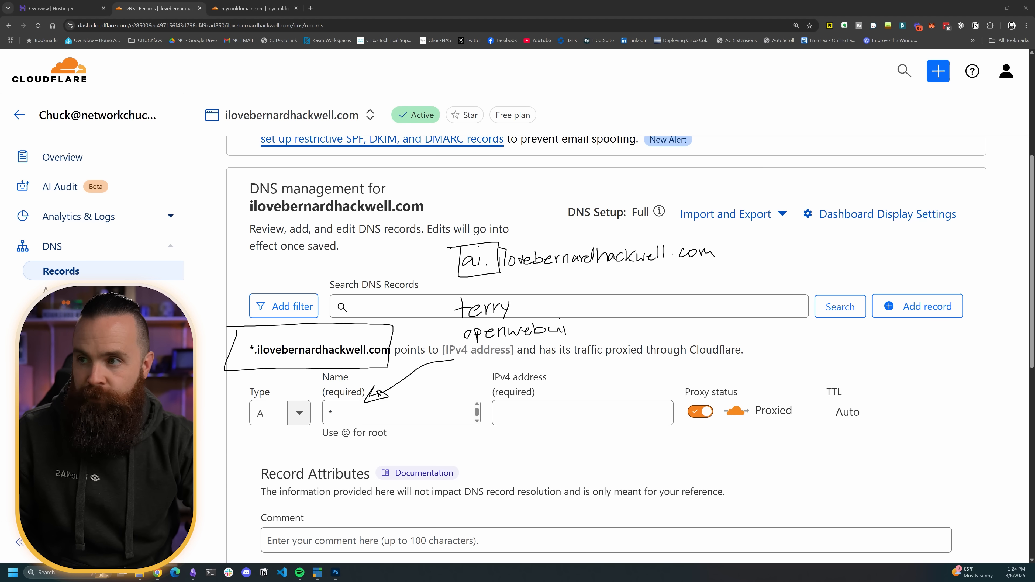
pyautogui.write('185.28.22.4')
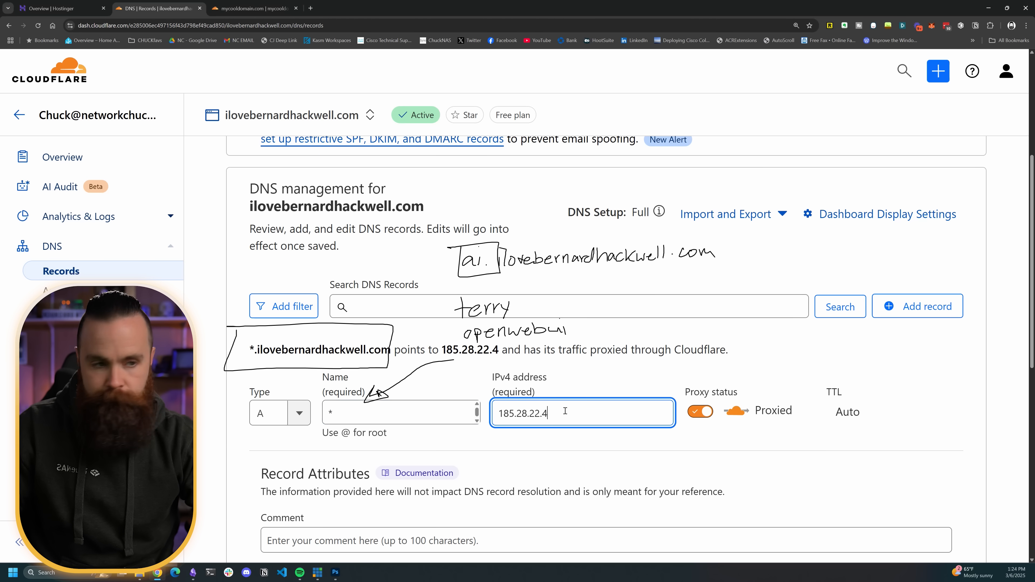
pyautogui.scroll(-3)
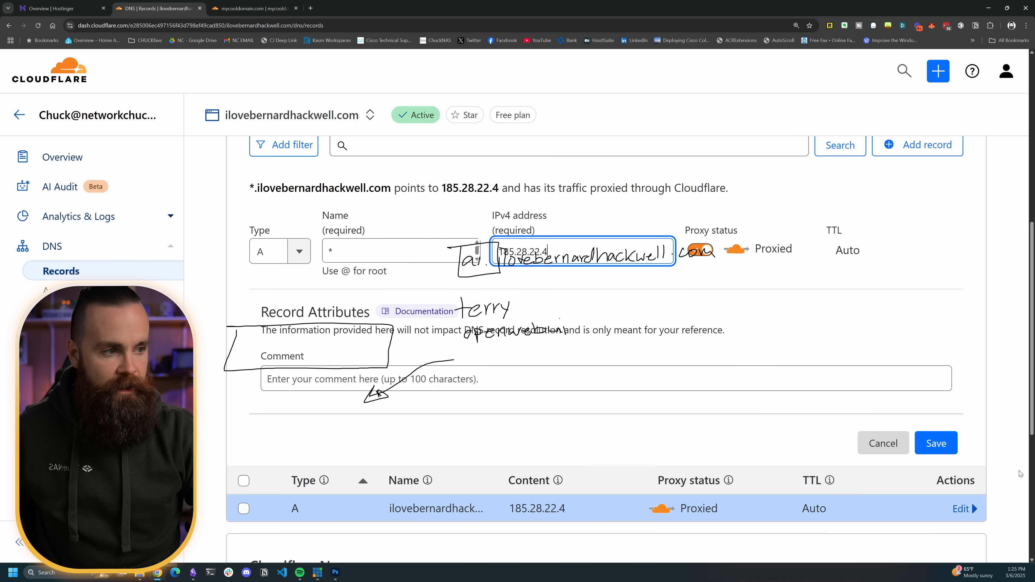
pyautogui.click(935, 444)
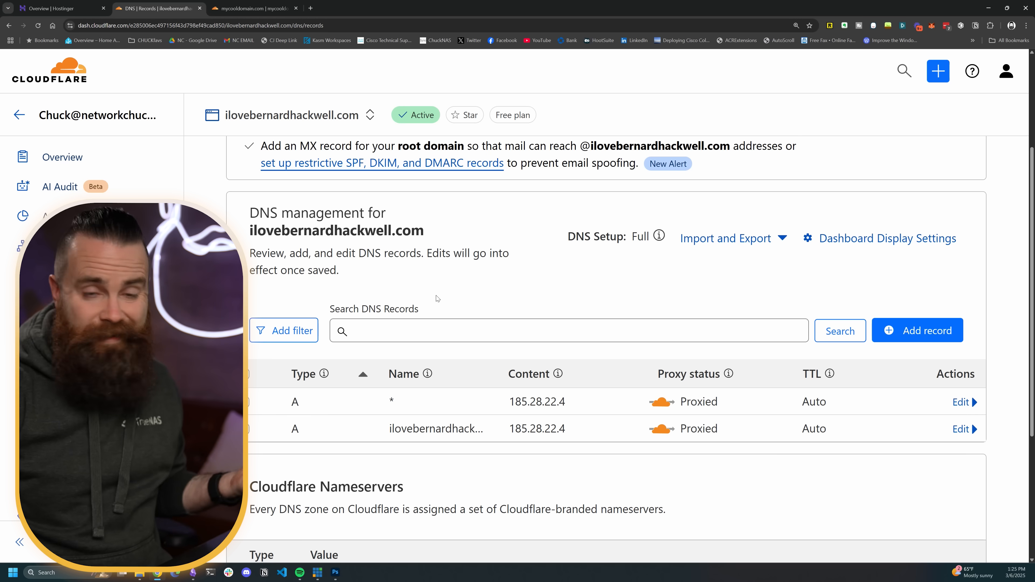
pyautogui.click(60, 8)
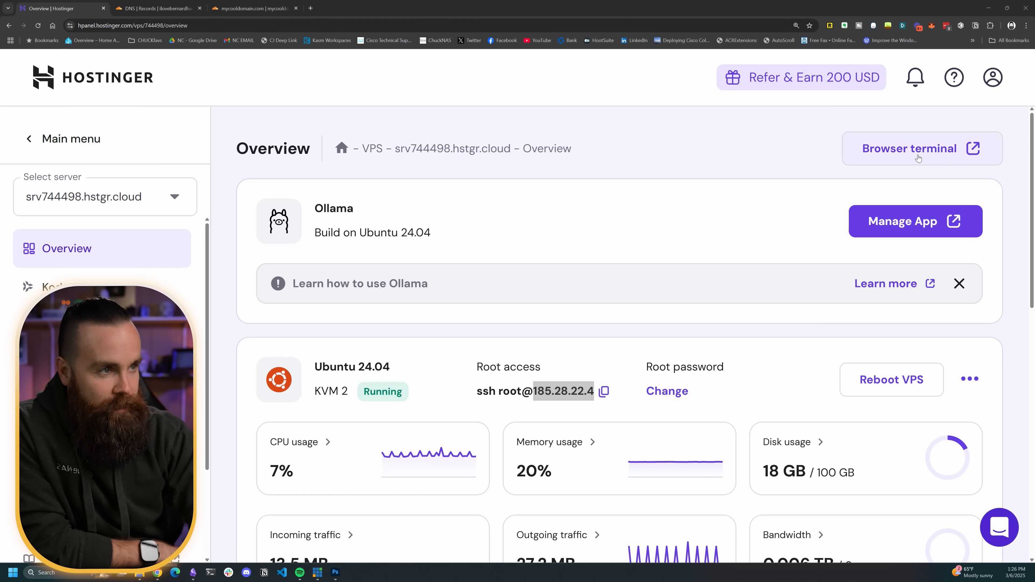
# Step: In the VPS browser terminal, create an npm folder and change into it
pyautogui.click(918, 147)
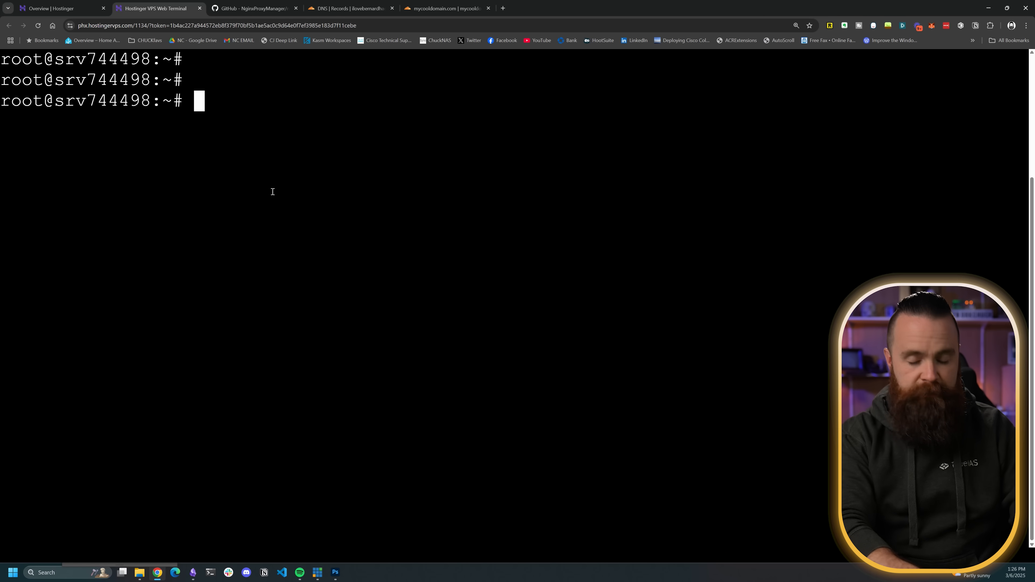
pyautogui.write('mkdir')
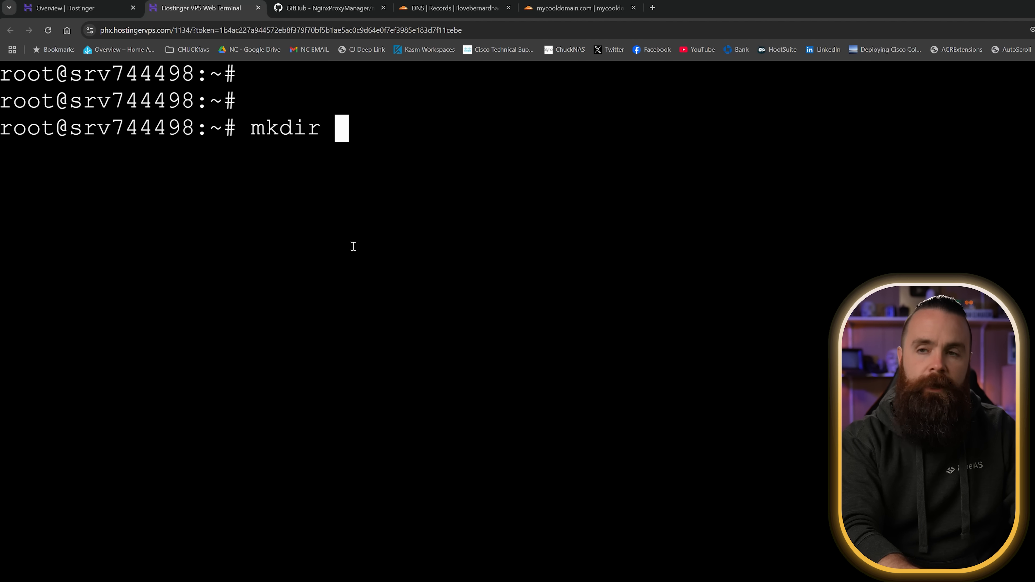
pyautogui.write('npm')
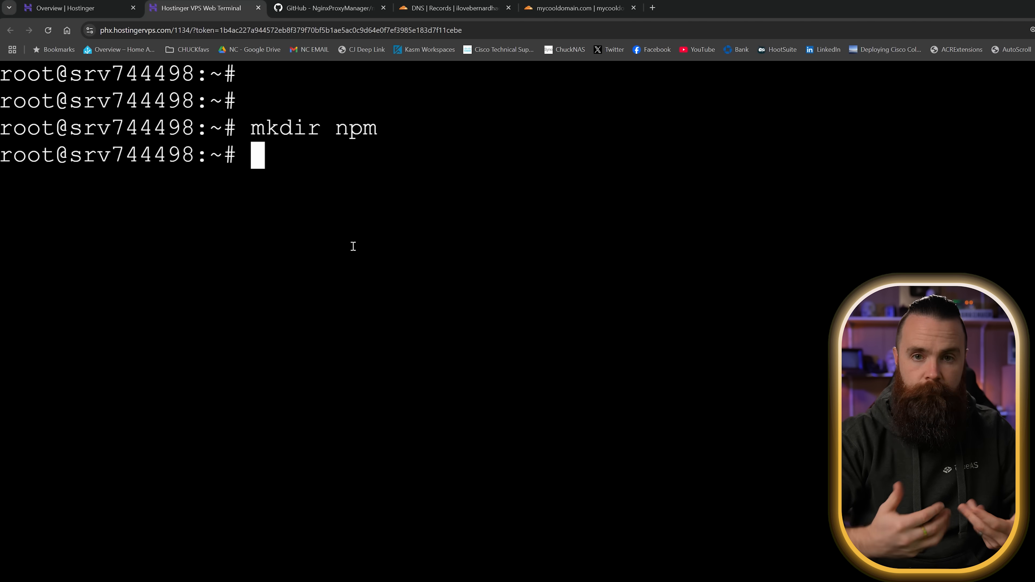
pyautogui.write('cd npm')
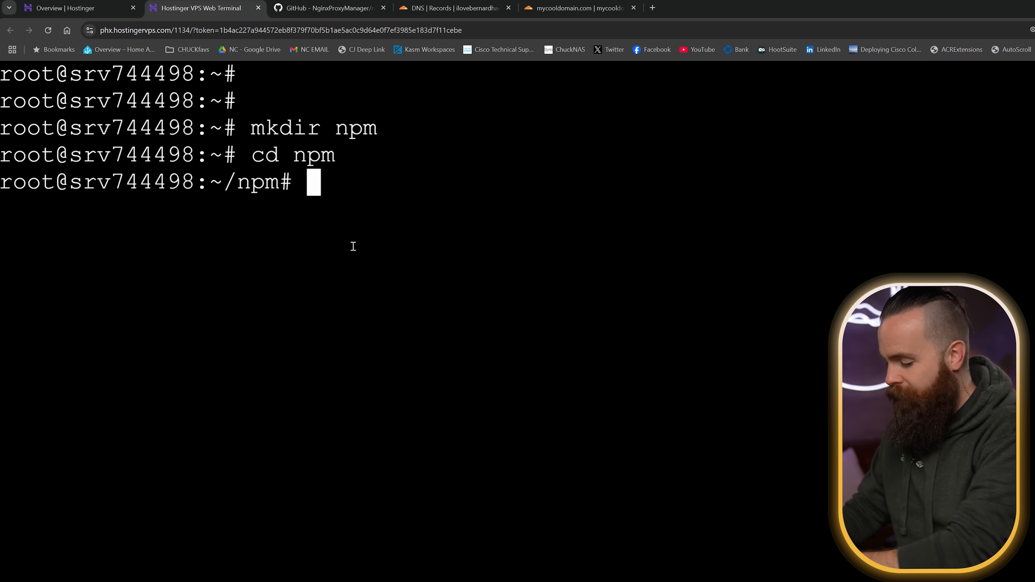
# Step: Create docker-compose.yml in nano with the Nginx Proxy Manager quick-setup YAML
pyautogui.write('nano')
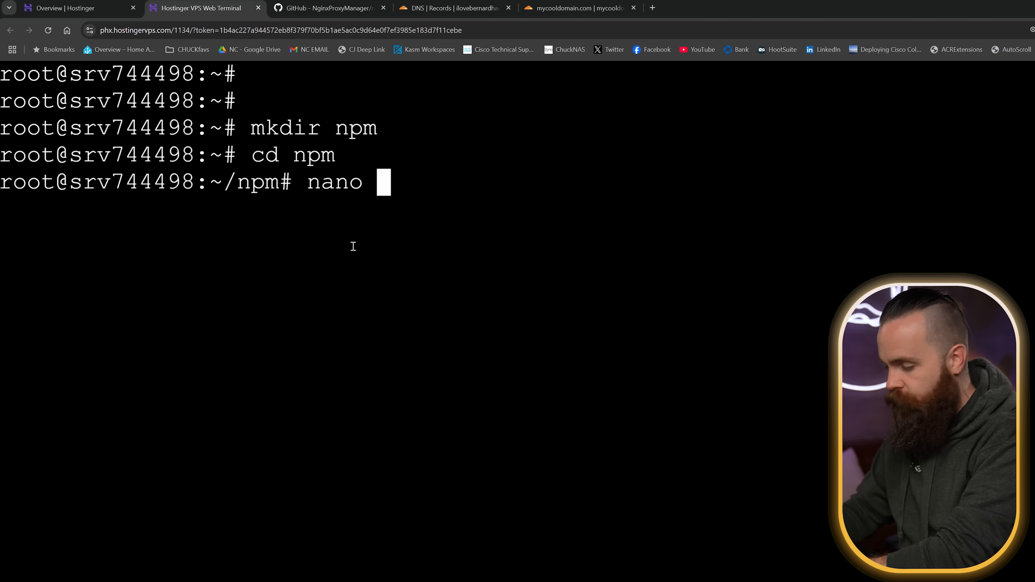
pyautogui.write('docker-compose.')
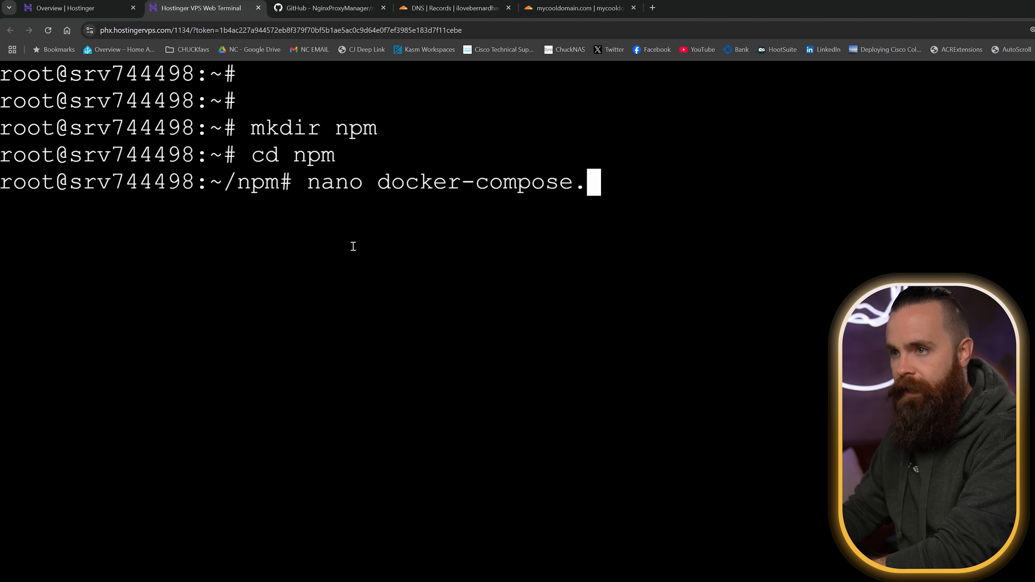
pyautogui.write('yml')
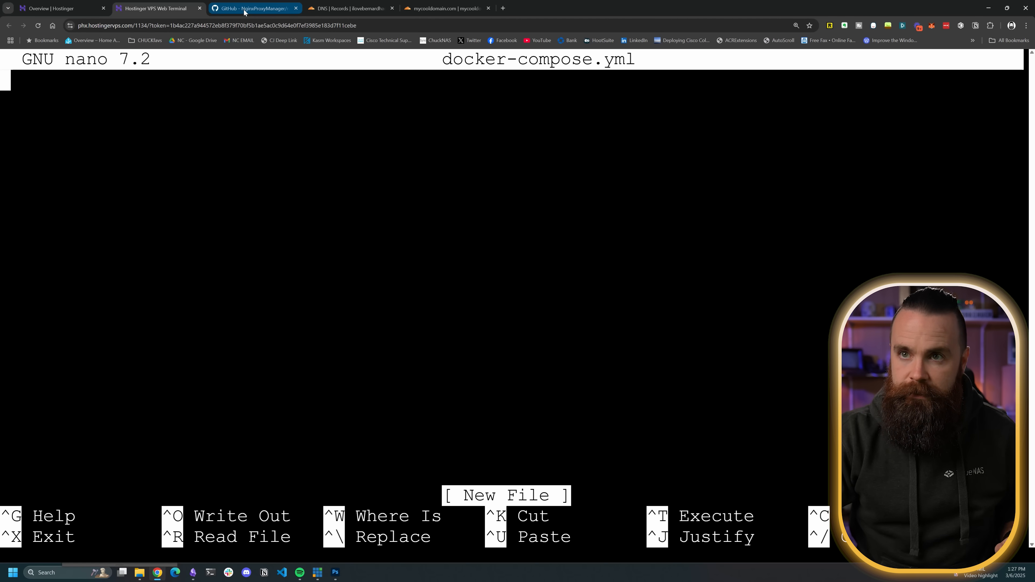
pyautogui.click(254, 8)
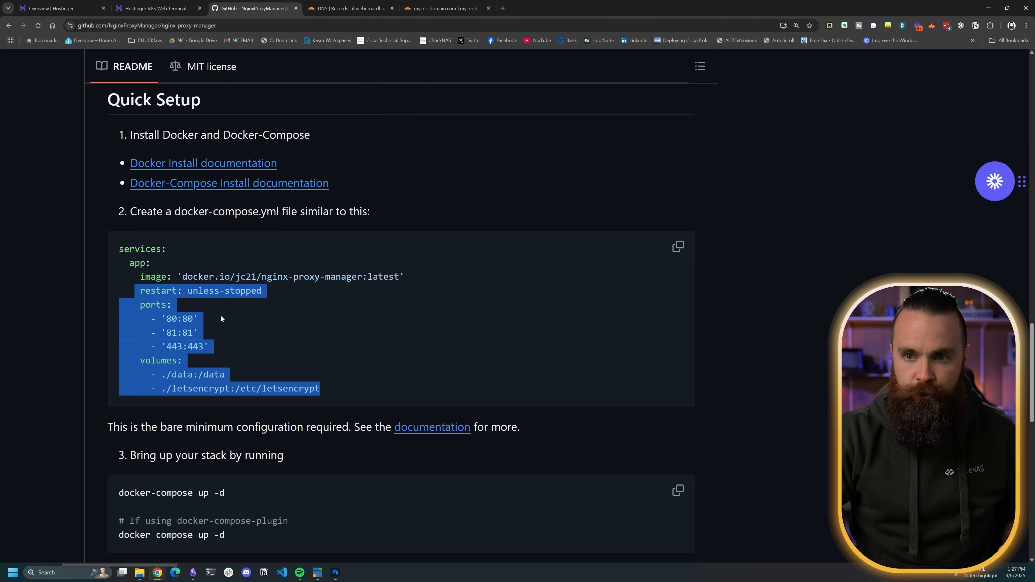
pyautogui.click(156, 9)
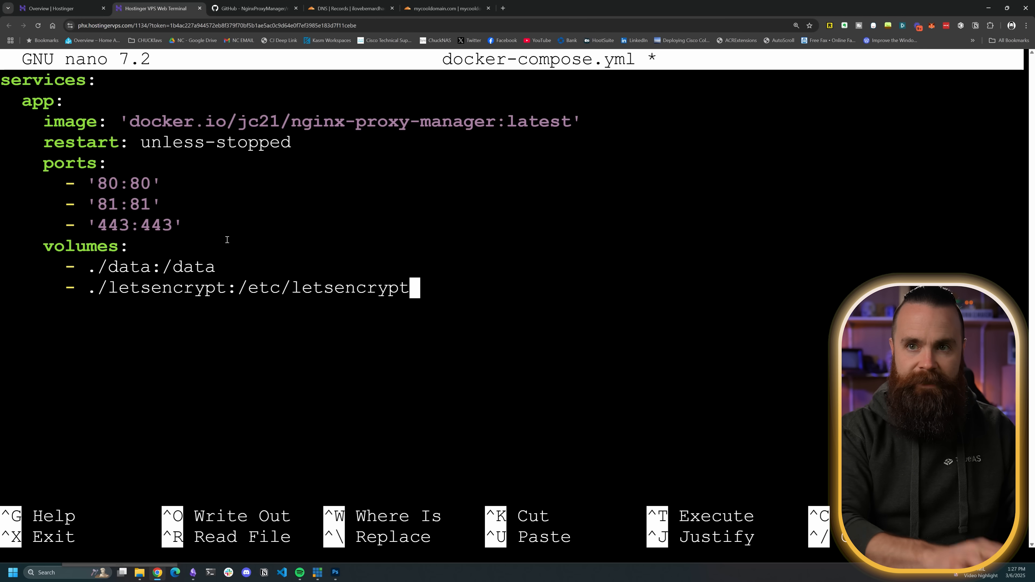
pyautogui.press('ctrl+x')
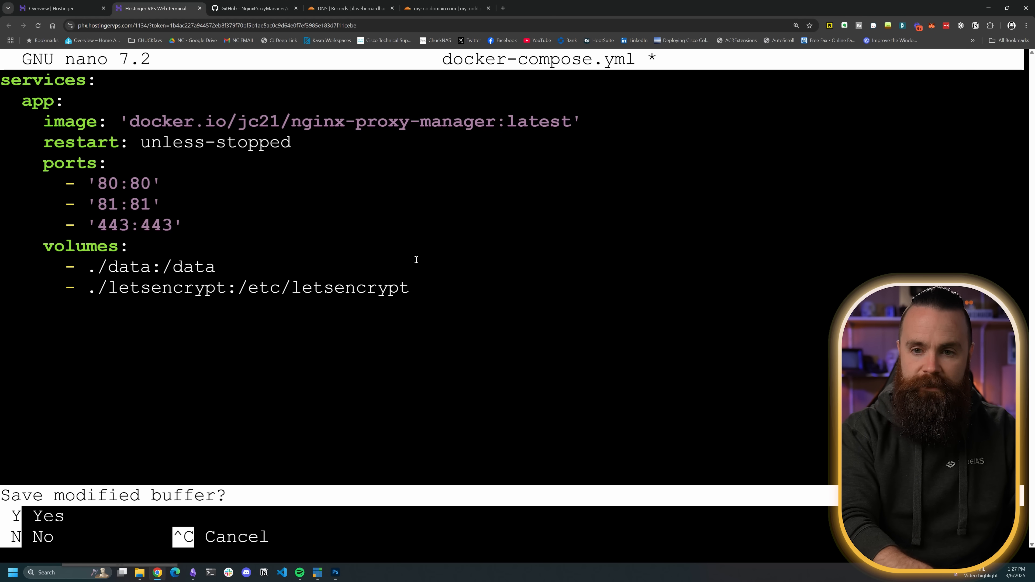
# Step: Save the compose file, run docker-compose up -d, and confirm npm_app_1 with docker ps
pyautogui.press('y')
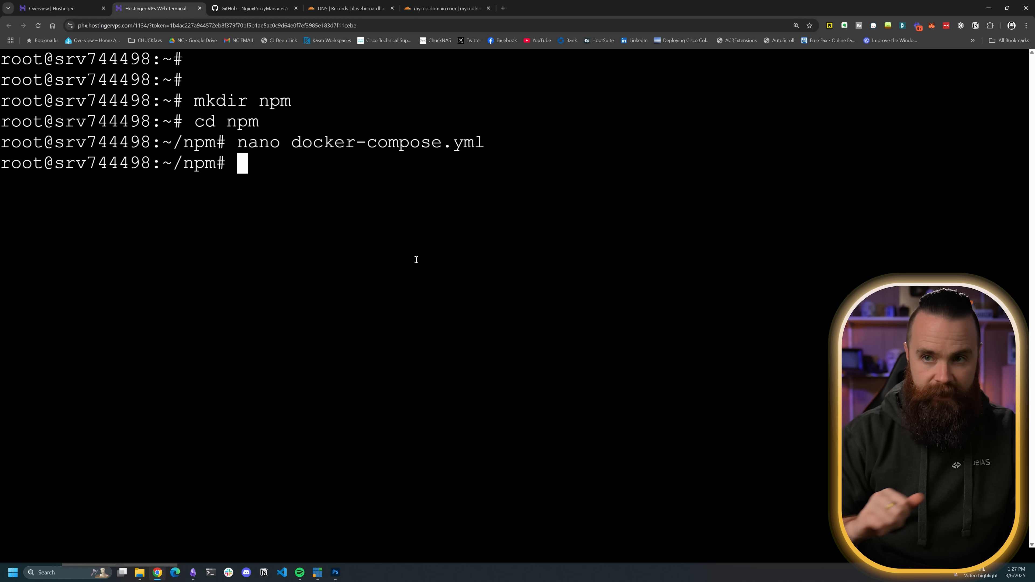
pyautogui.write('ls')
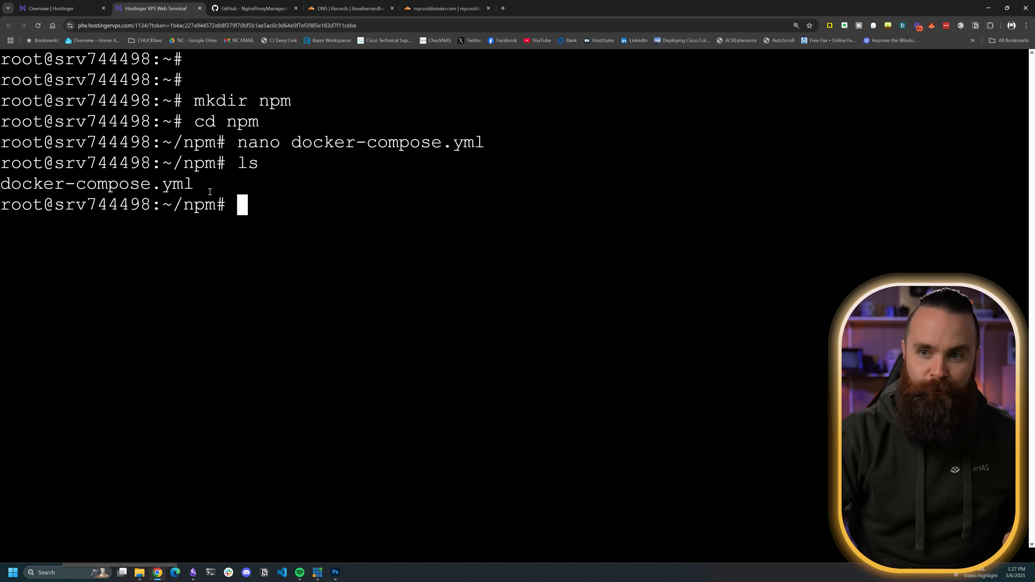
pyautogui.moveTo(364, 323)
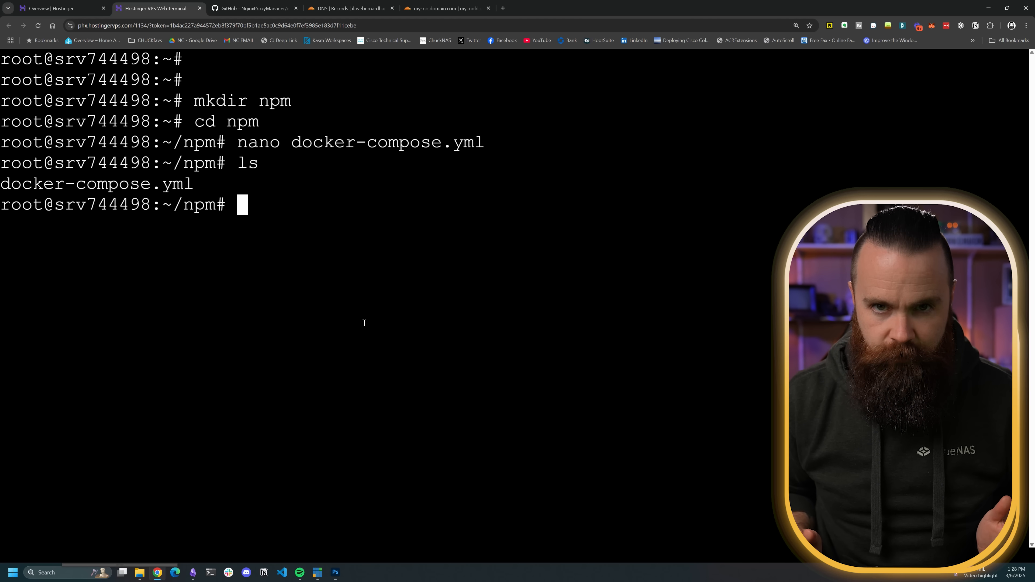
pyautogui.write('docker-compose up')
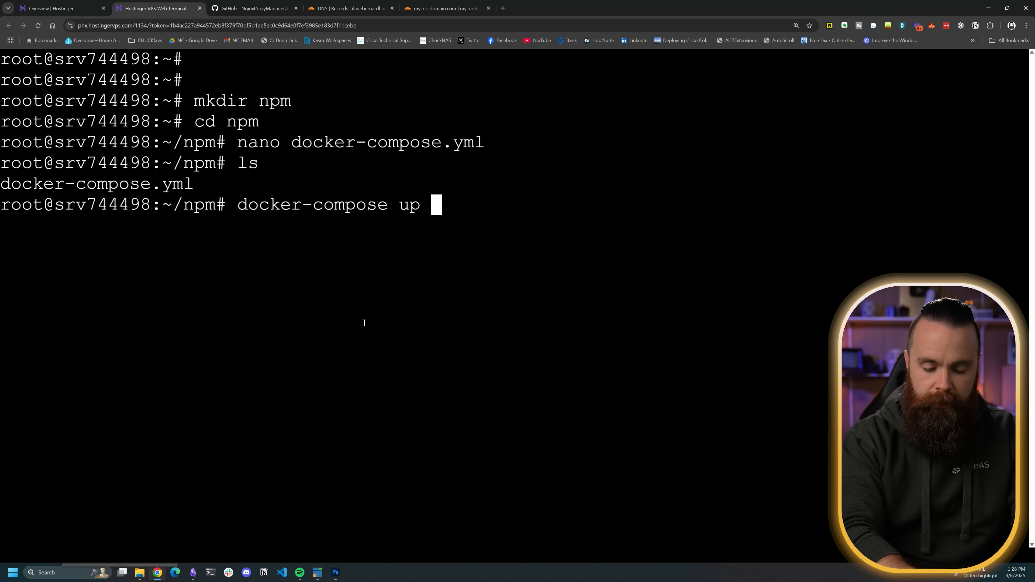
pyautogui.write('-d')
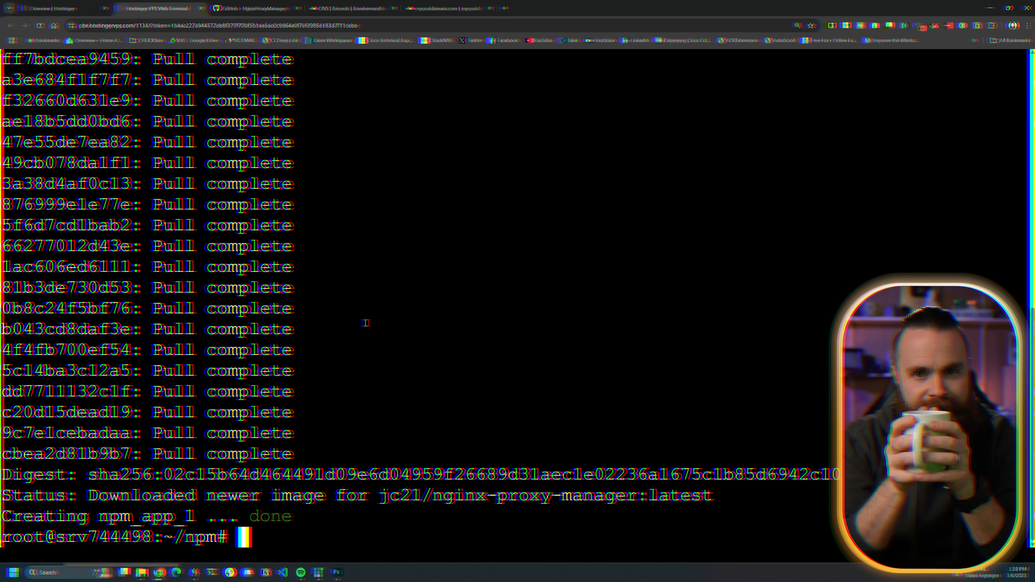
pyautogui.write('docker ps')
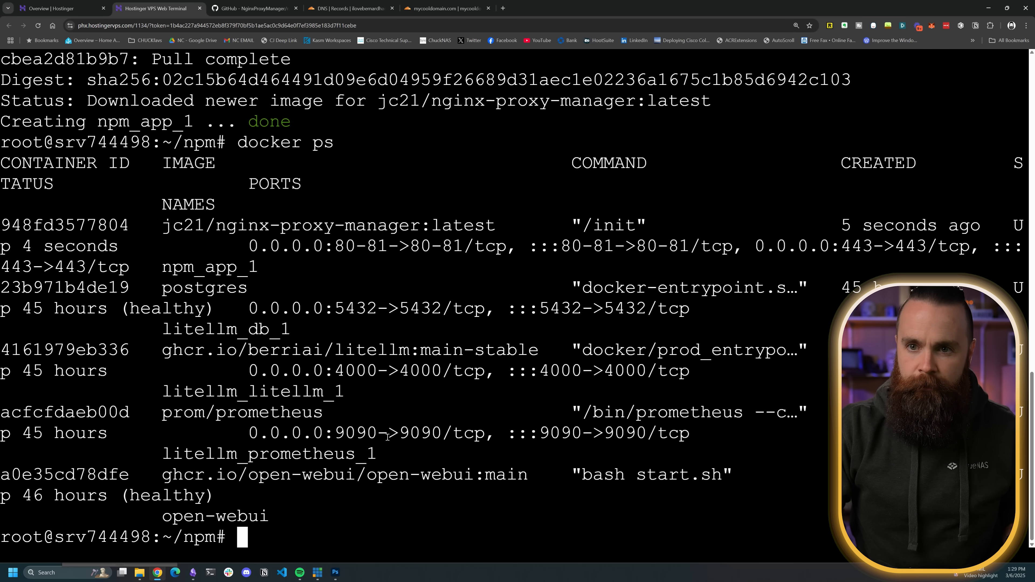
# Step: Browse to the Nginx Proxy Manager admin at 185.28.22.4 and edit the administrator's details
pyautogui.click(503, 8)
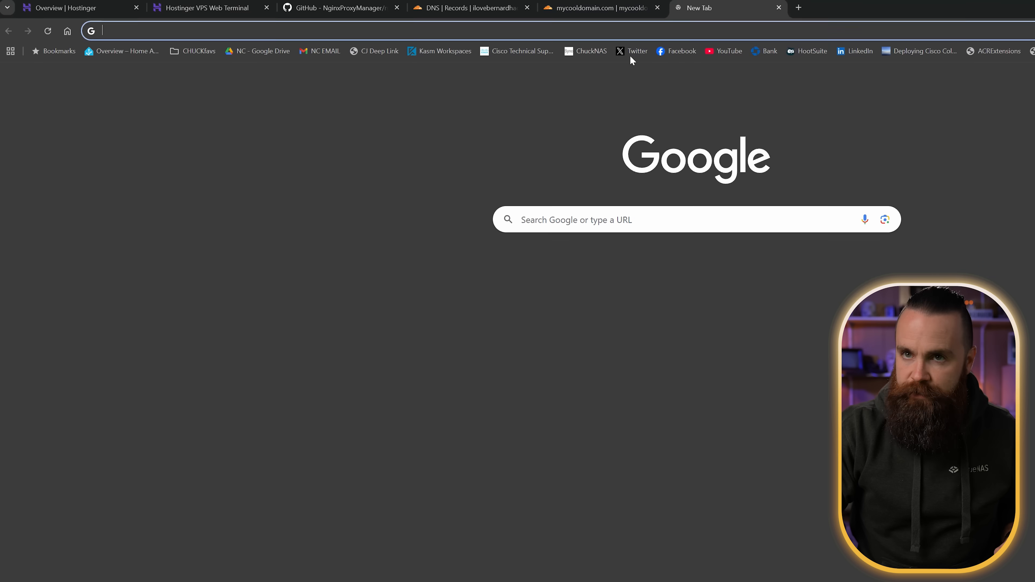
pyautogui.write('185.28.22.4:')
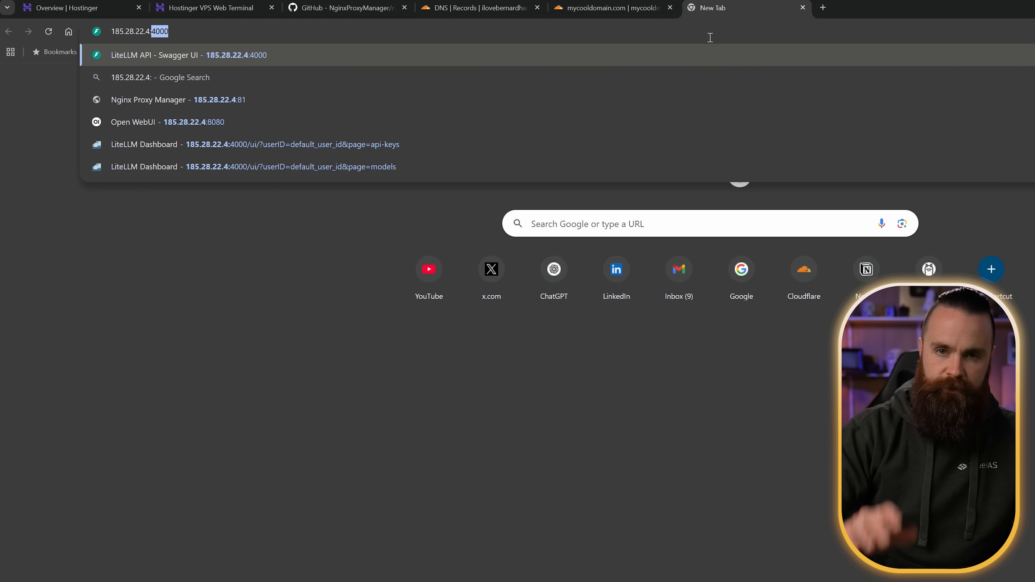
pyautogui.click(174, 99)
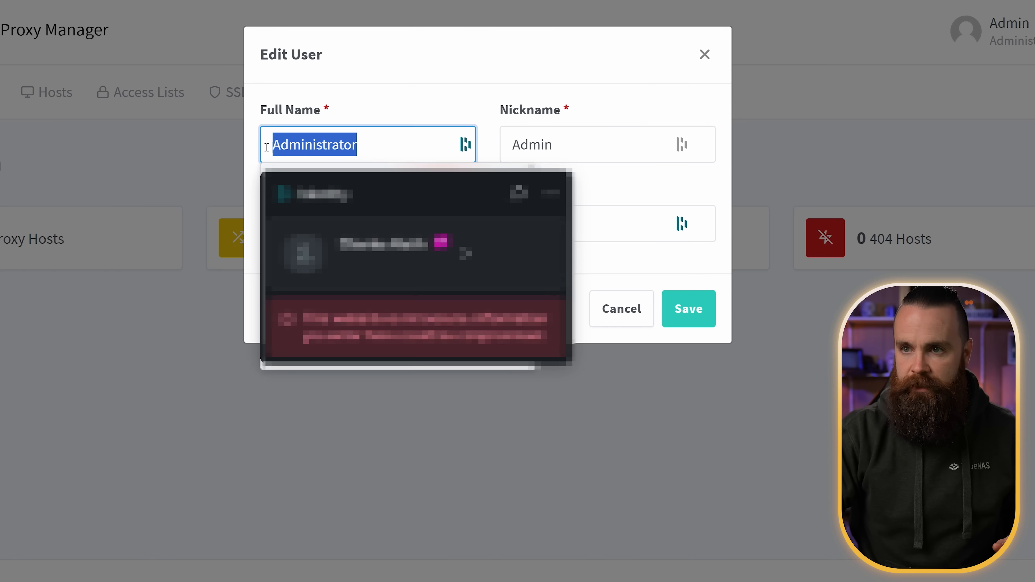
pyautogui.click(620, 309)
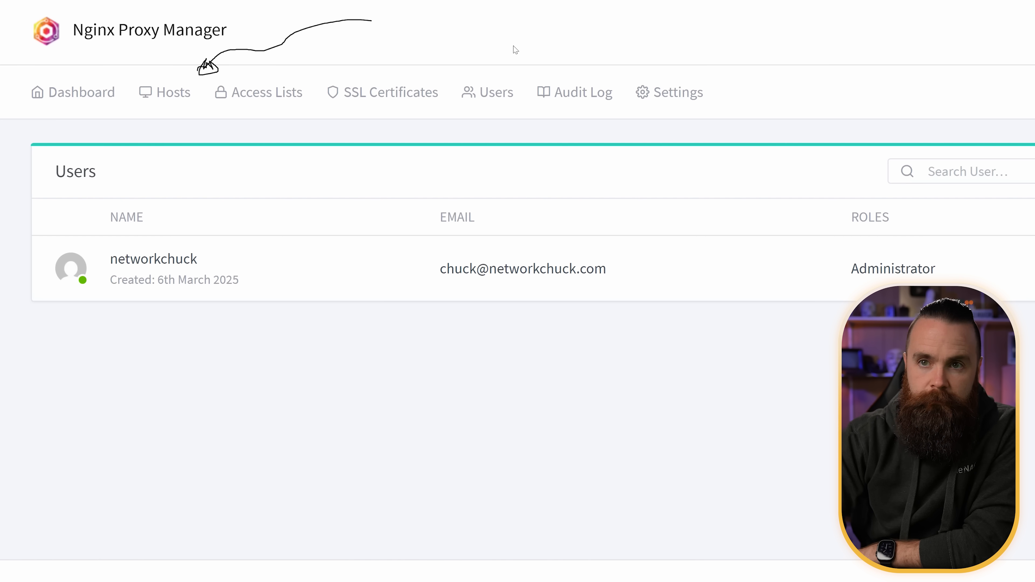
# Step: Start a new proxy host for domain ilovebernardhackwell.com
pyautogui.click(174, 91)
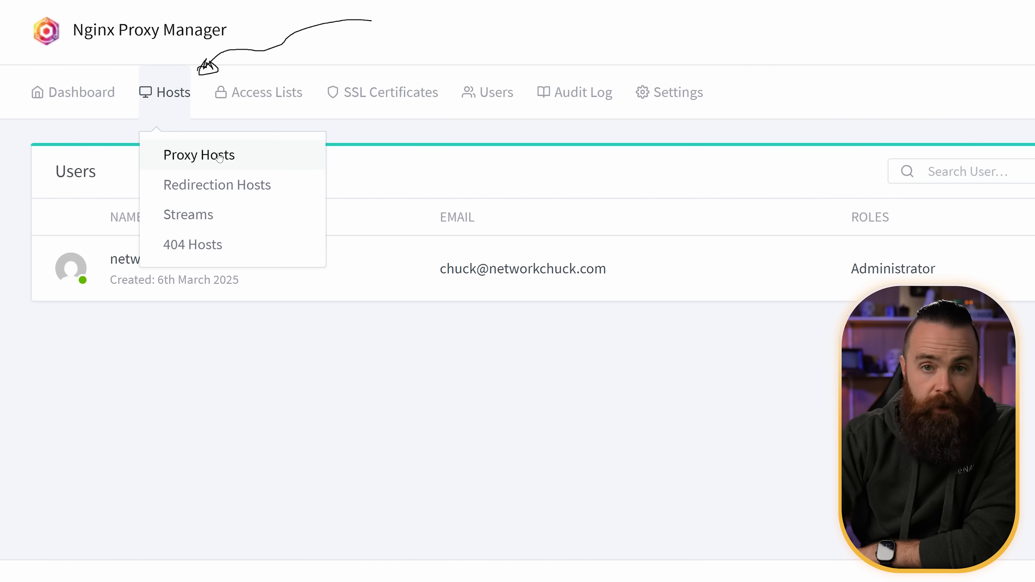
pyautogui.click(199, 154)
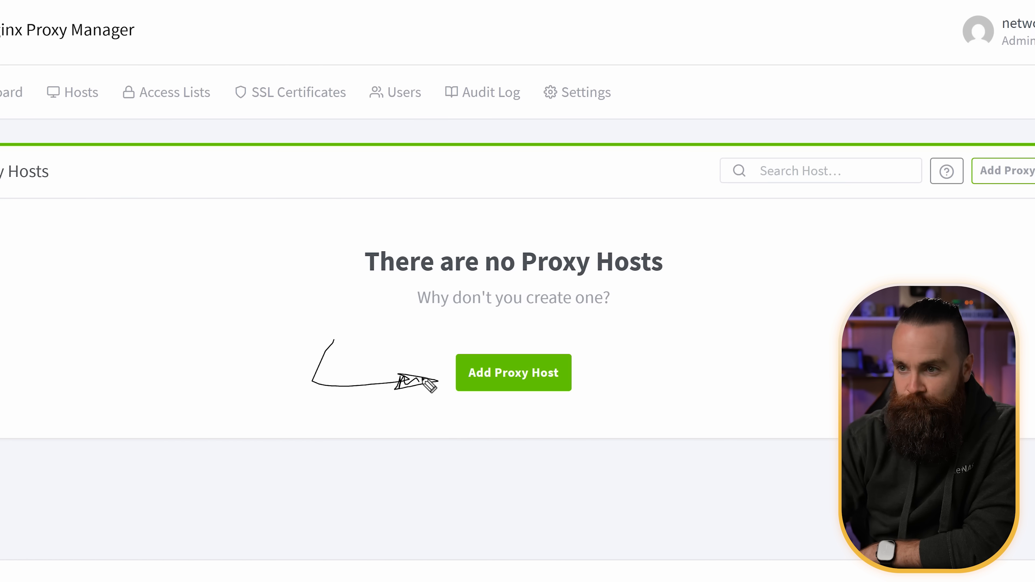
pyautogui.click(513, 372)
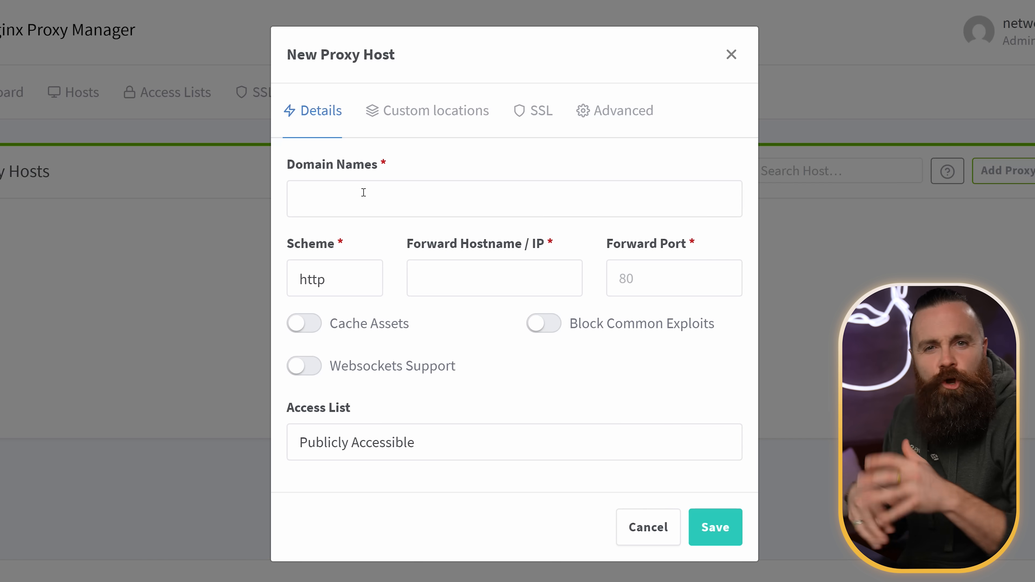
pyautogui.click(513, 198)
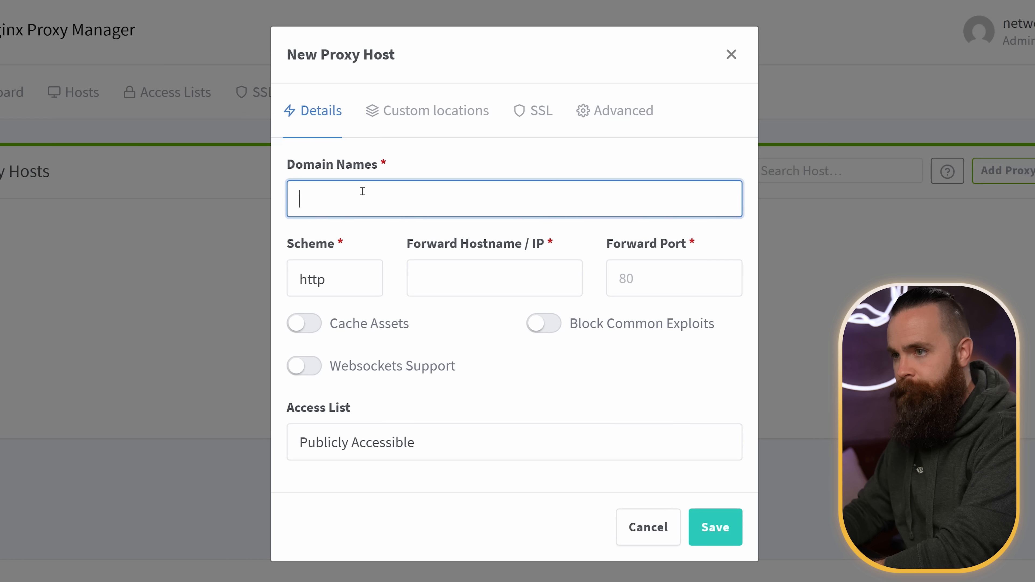
pyautogui.write('ilovebenrardhackwell.com')
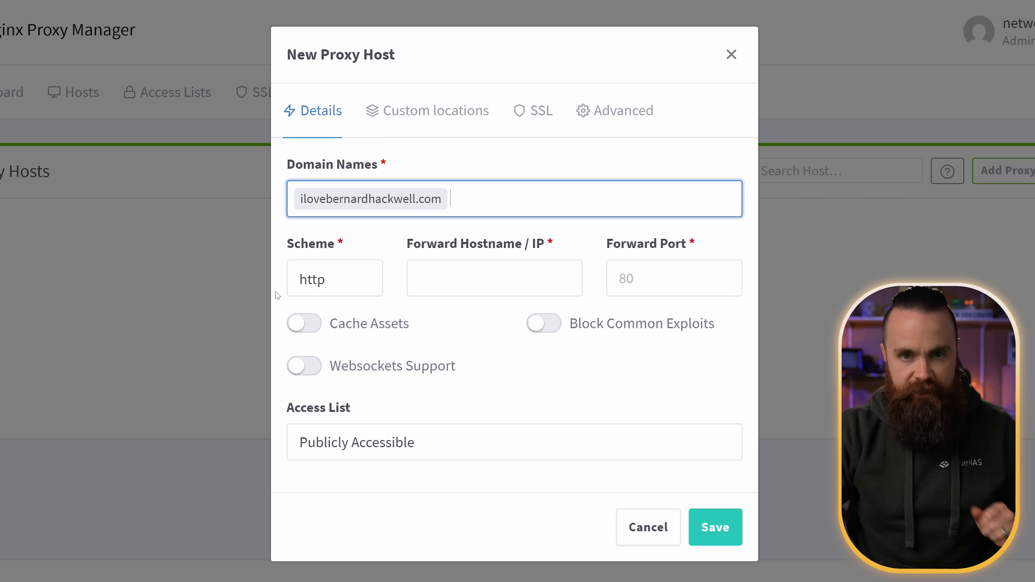
# Step: Forward it to localhost port 81 with websockets support and save the host
pyautogui.click(494, 278)
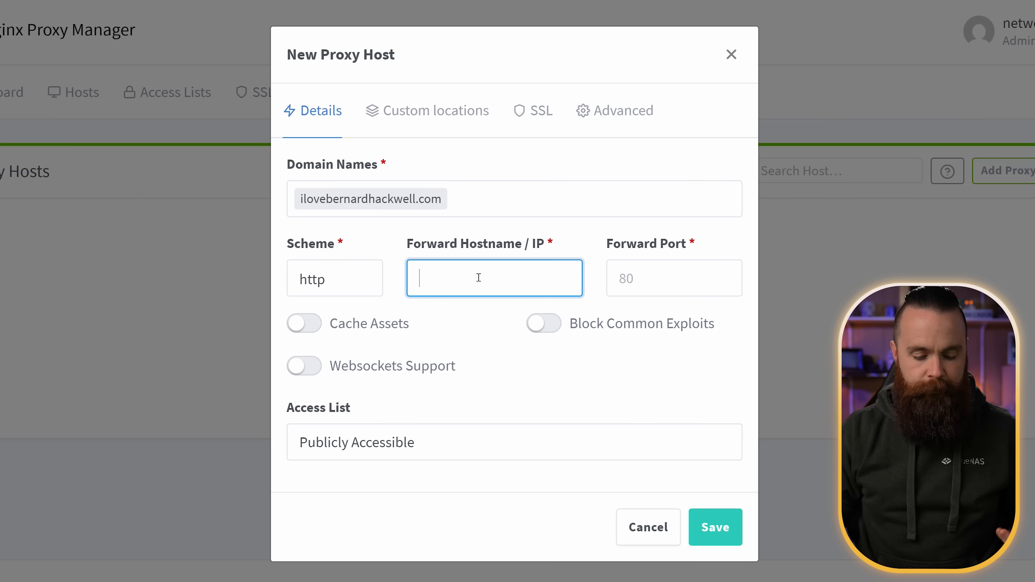
pyautogui.write('localhost')
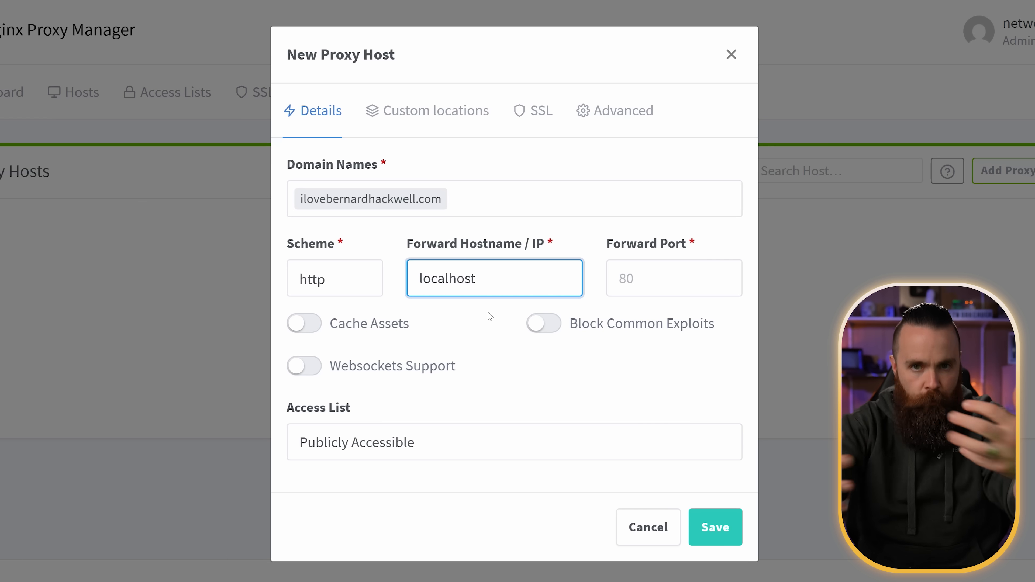
pyautogui.click(674, 278)
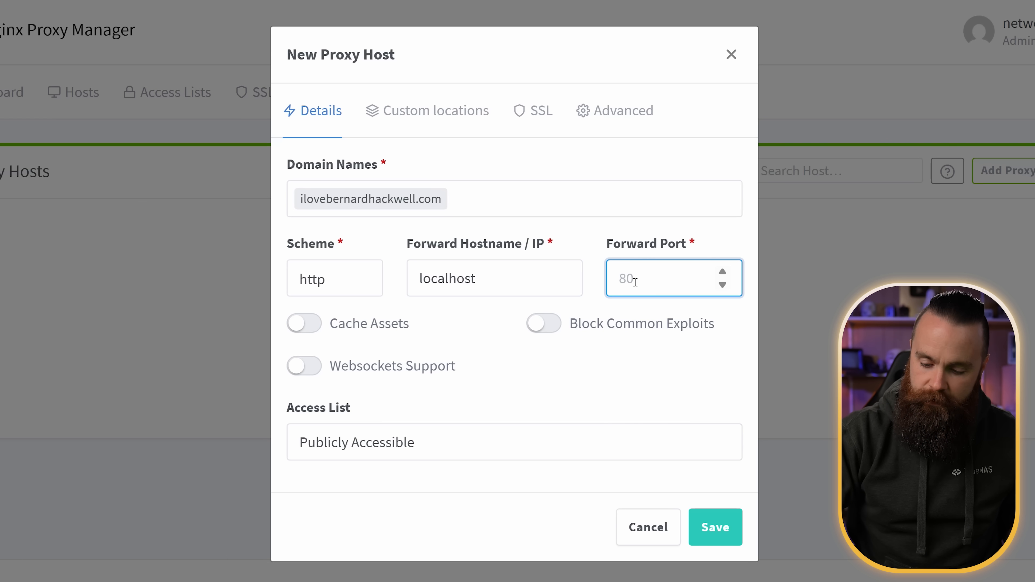
pyautogui.write('1')
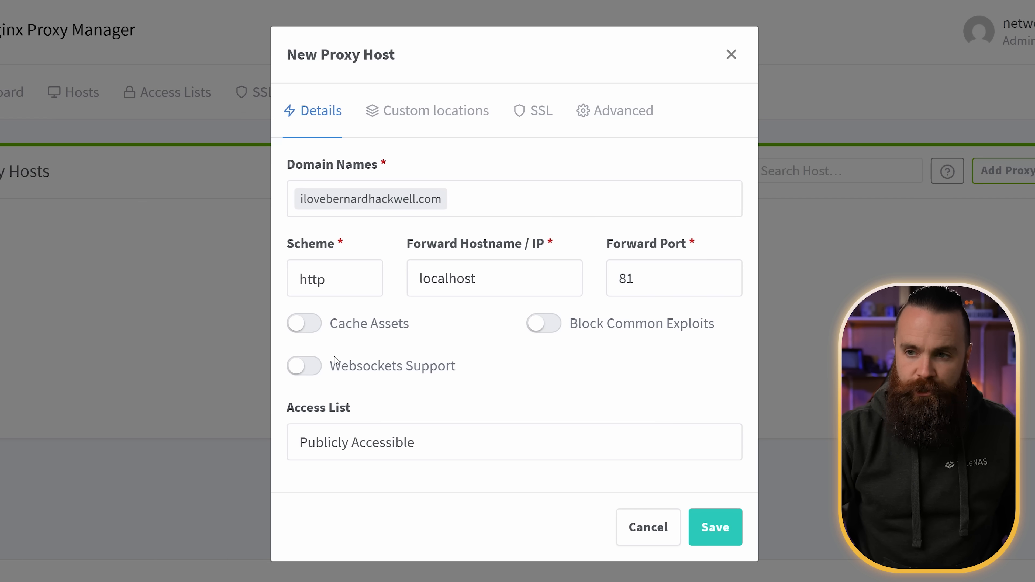
pyautogui.click(303, 366)
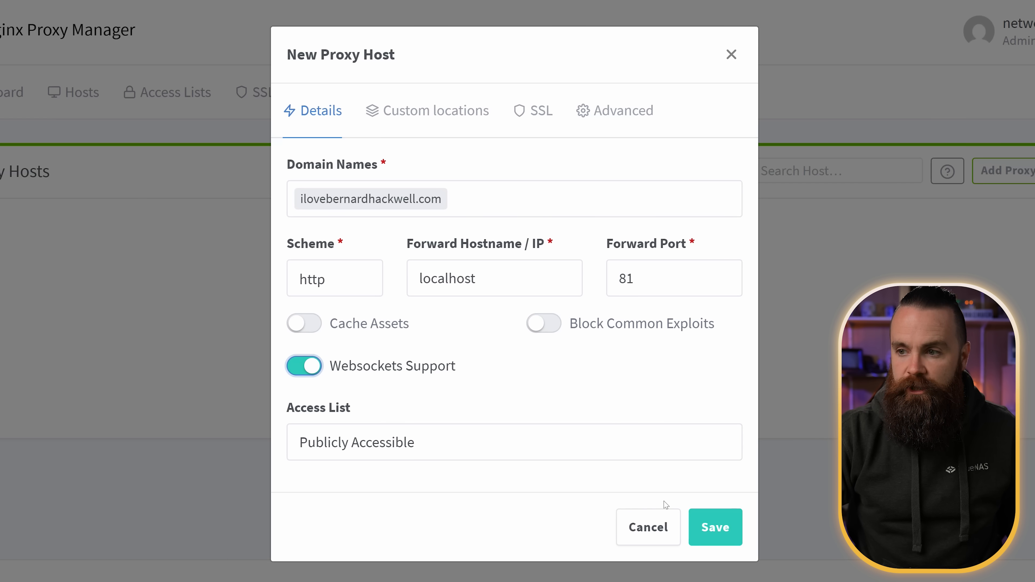
pyautogui.click(715, 527)
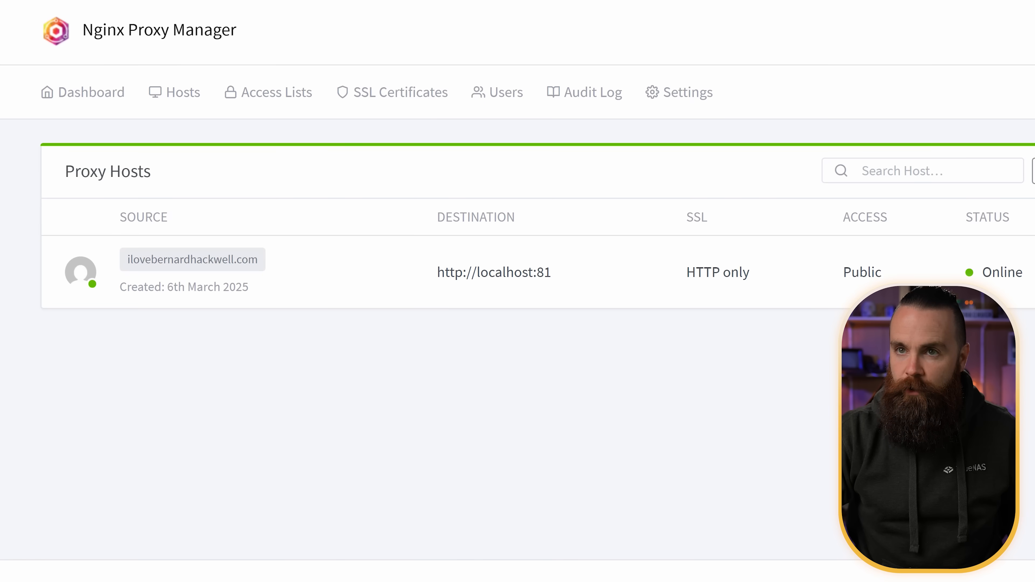
# Step: Test ilovebernardhackwell.com in a new tab, then start another proxy host
pyautogui.write('ilovebernardhackwell.com')
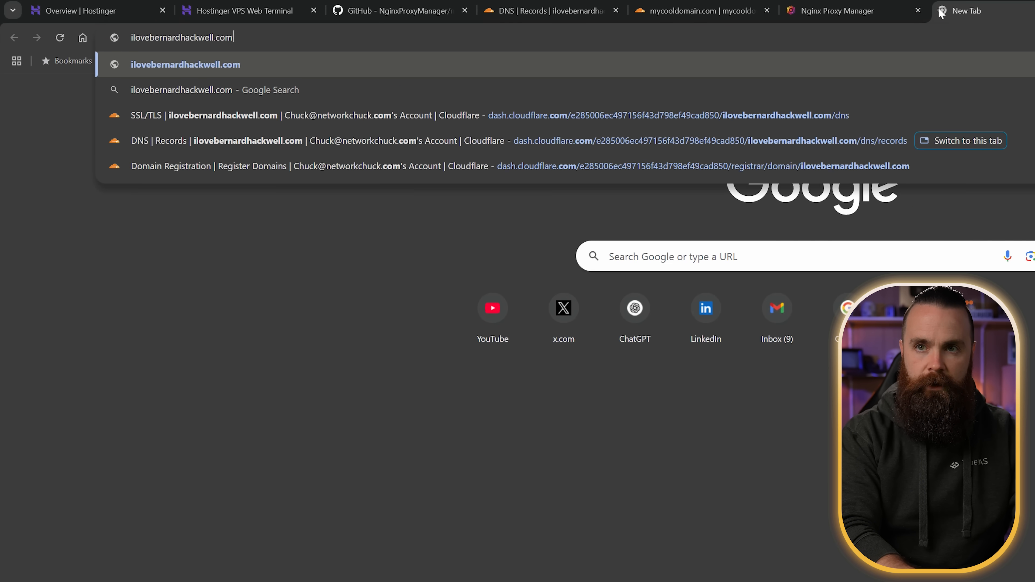
pyautogui.click(838, 10)
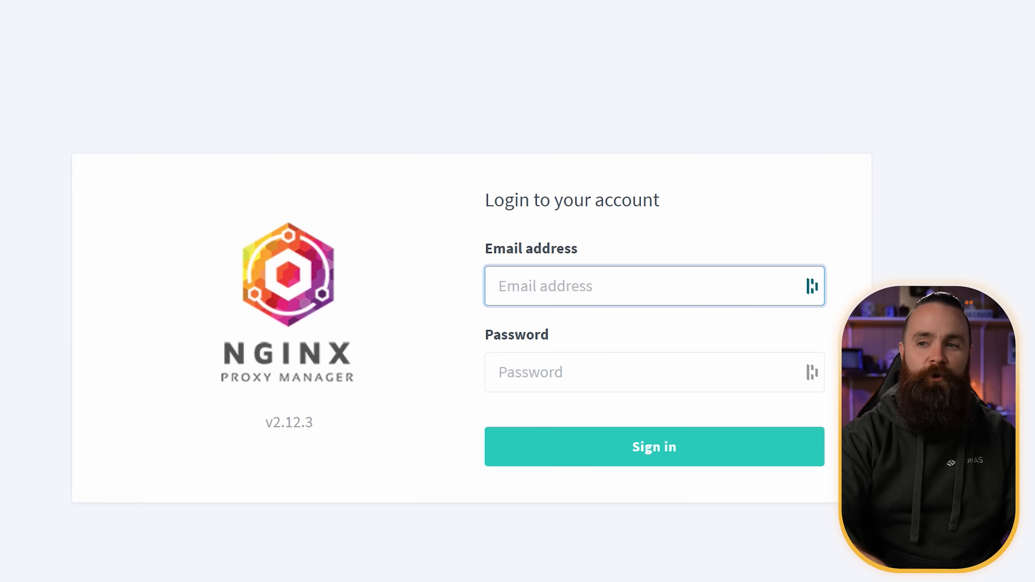
pyautogui.click(654, 447)
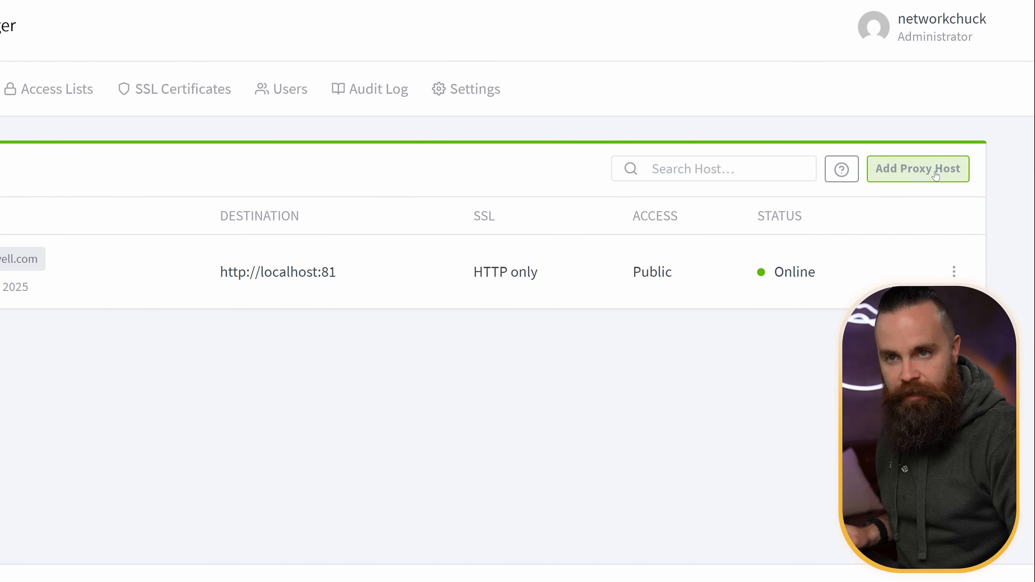
pyautogui.click(917, 168)
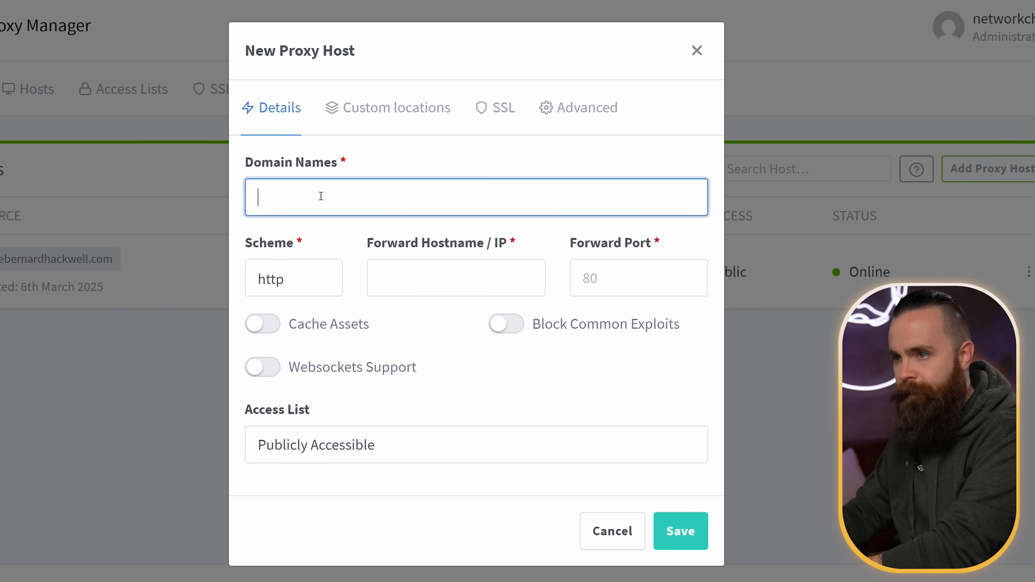
# Step: Save host ai.ilovebernardhackwell.com forwarding to 185.28.22.4 port 8080 with websockets support
pyautogui.write('ai.berna')
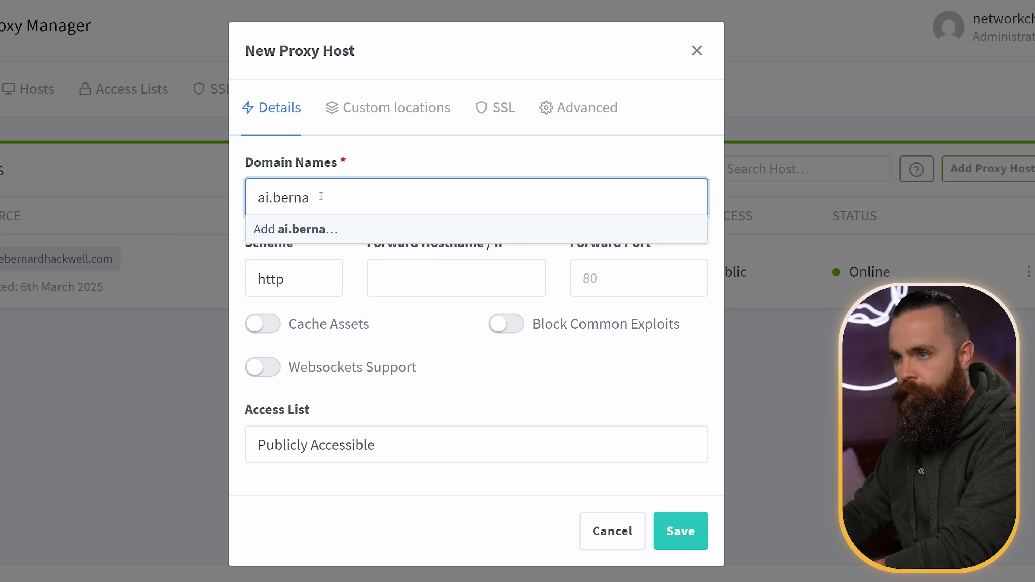
pyautogui.press('BackSpace')
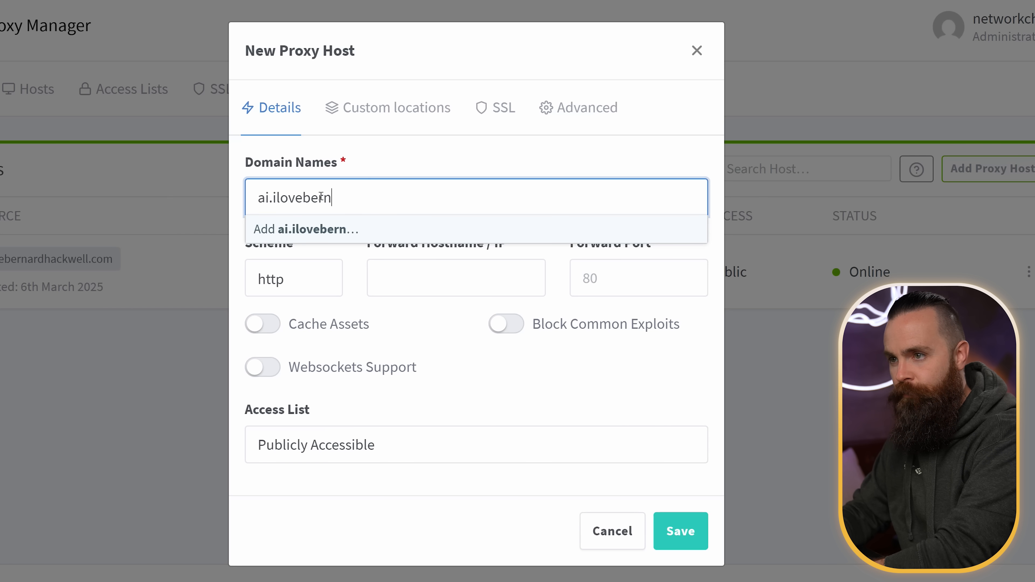
pyautogui.write('ardhackwell.com')
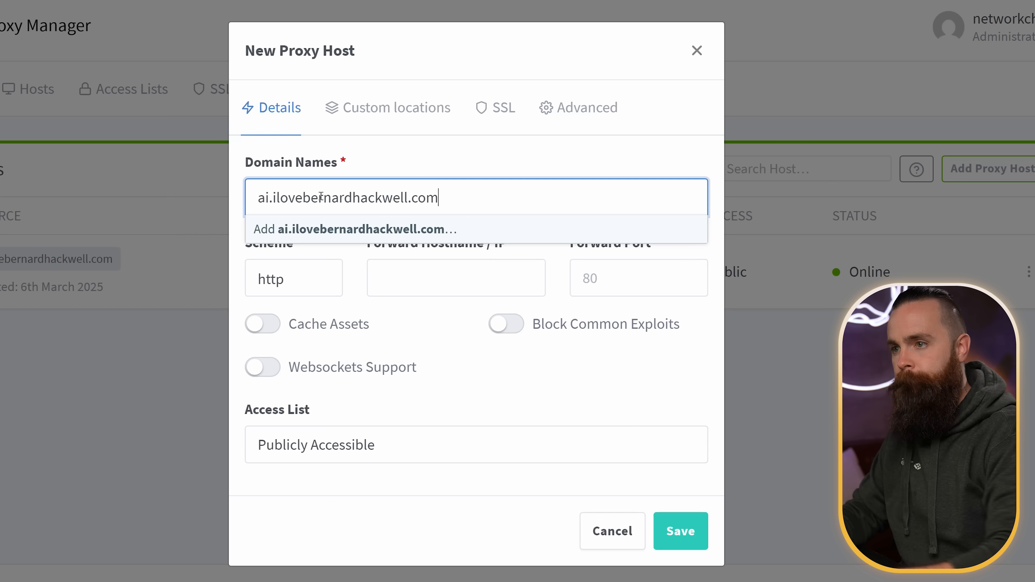
pyautogui.click(356, 229)
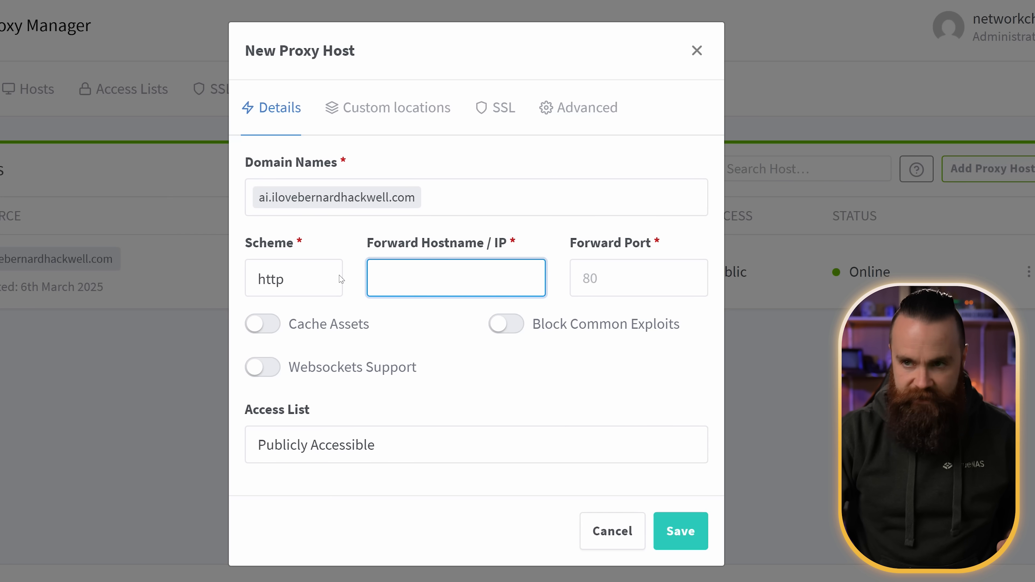
pyautogui.click(455, 278)
pyautogui.write('185.28.22.4')
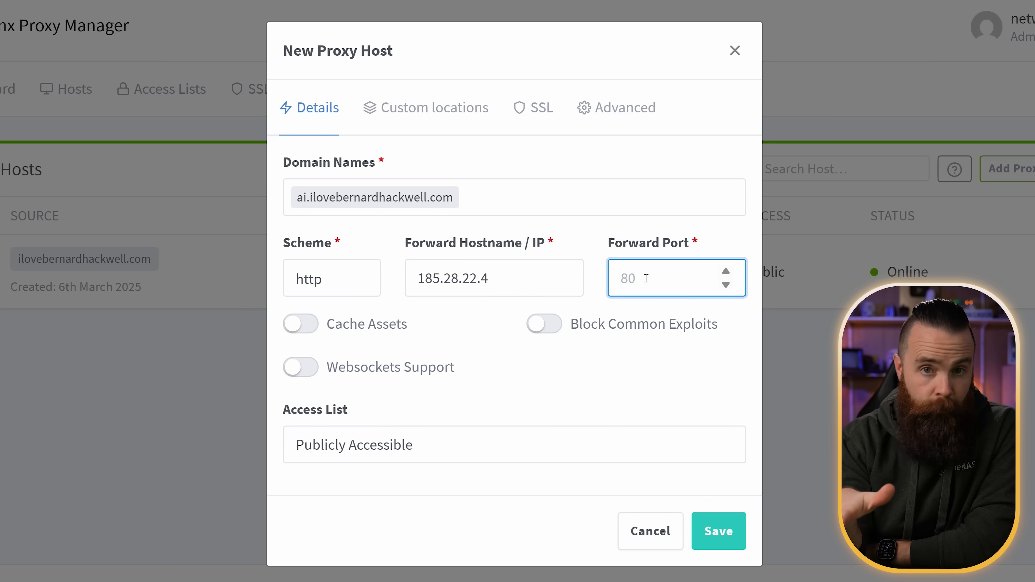
pyautogui.write('8080')
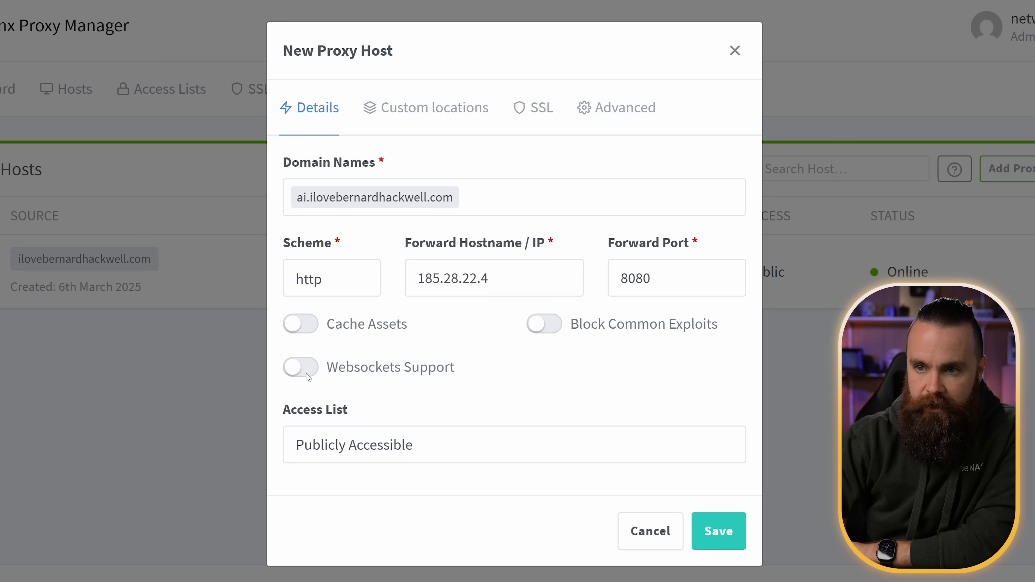
pyautogui.click(301, 367)
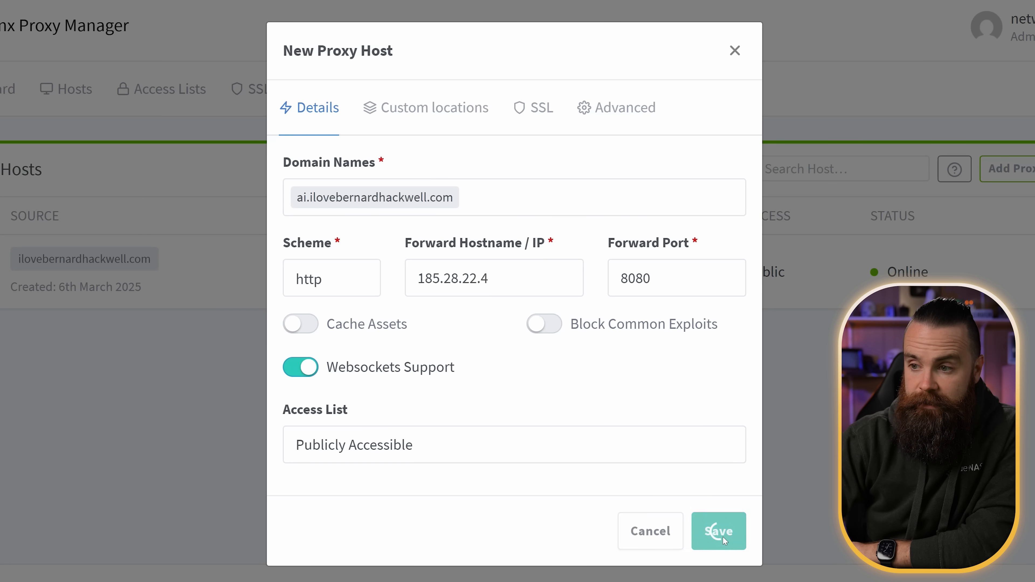
pyautogui.click(719, 531)
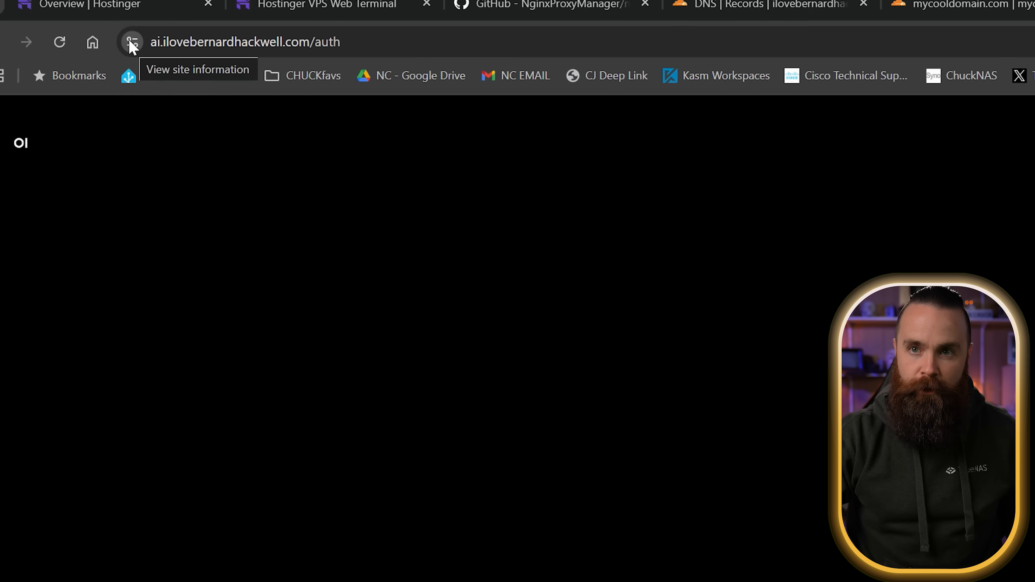
# Step: Select o3-mini in Open WebUI and begin a prompt with "Tell me a"
pyautogui.click(130, 42)
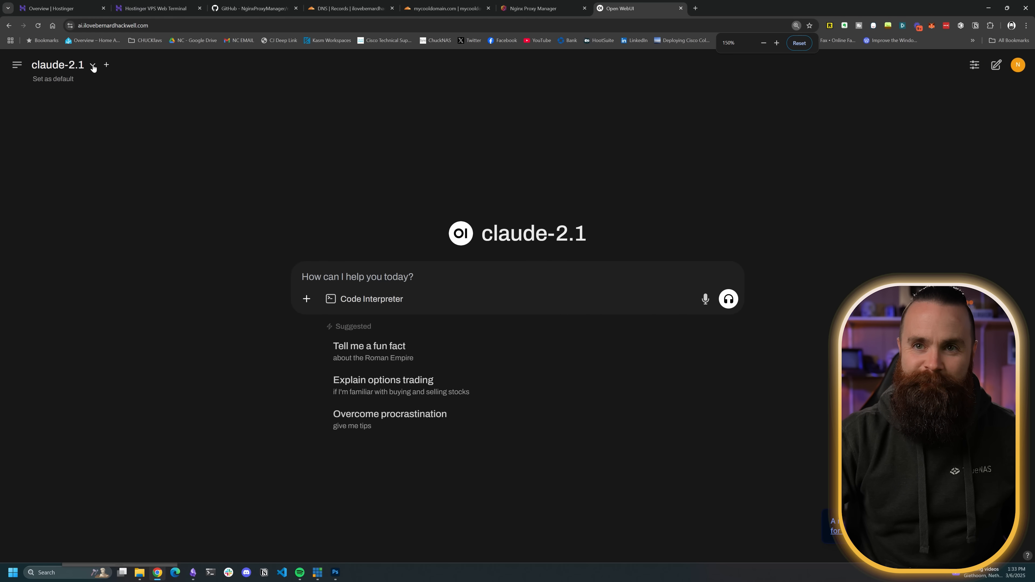
pyautogui.write('Tell me a')
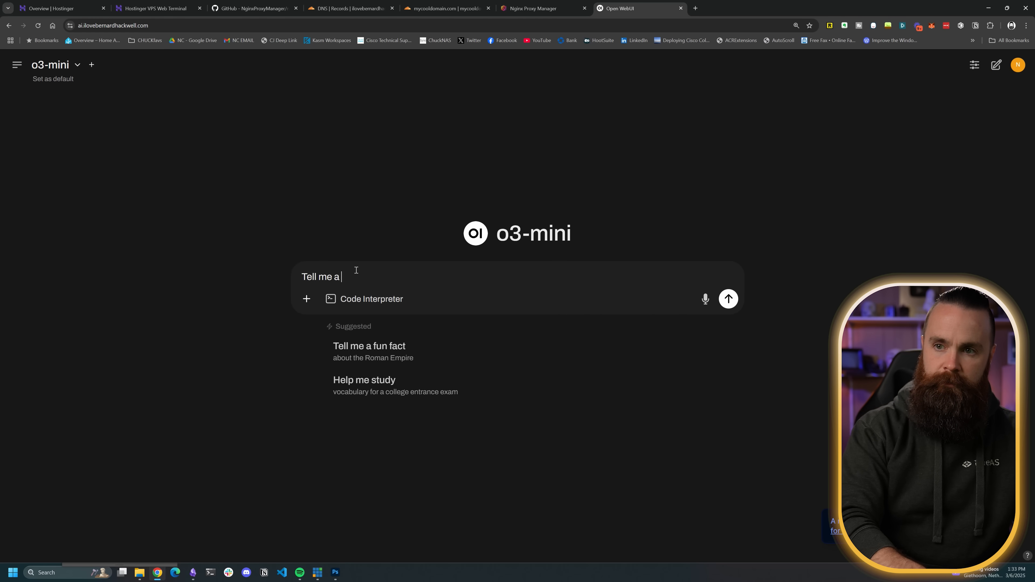